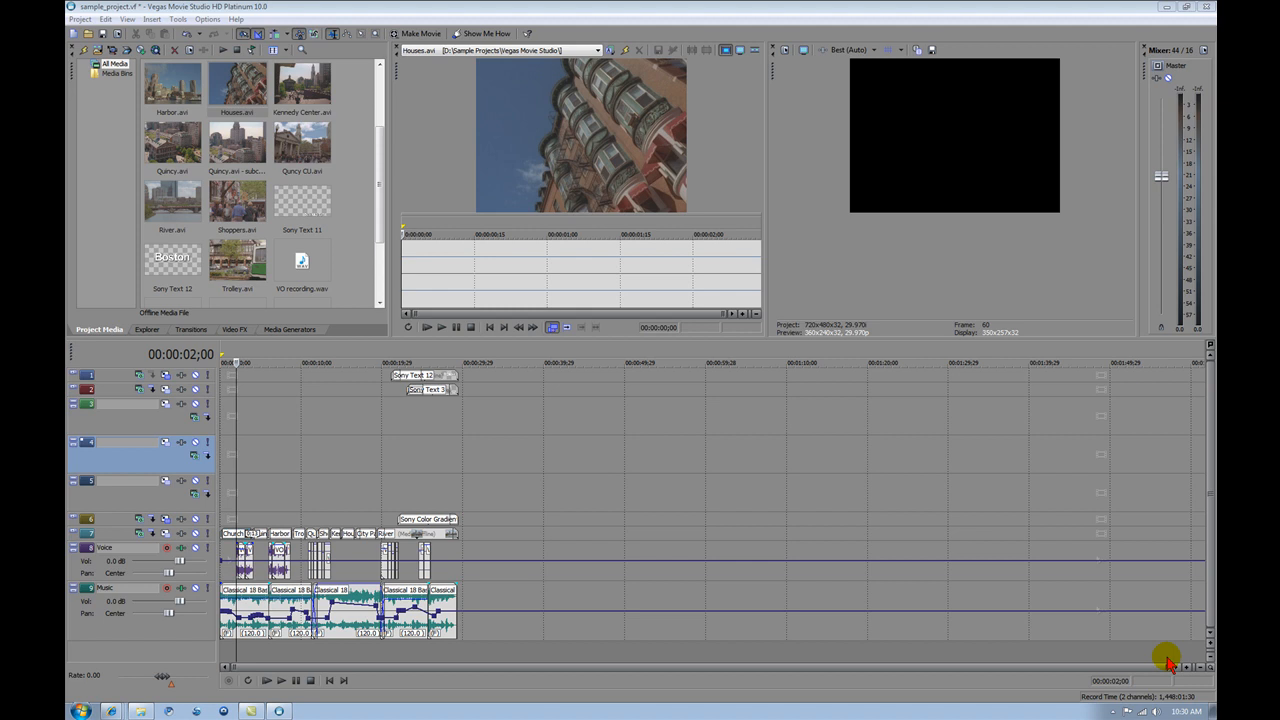
{"action": "mouse_move", "coordinate": [1062, 583]}
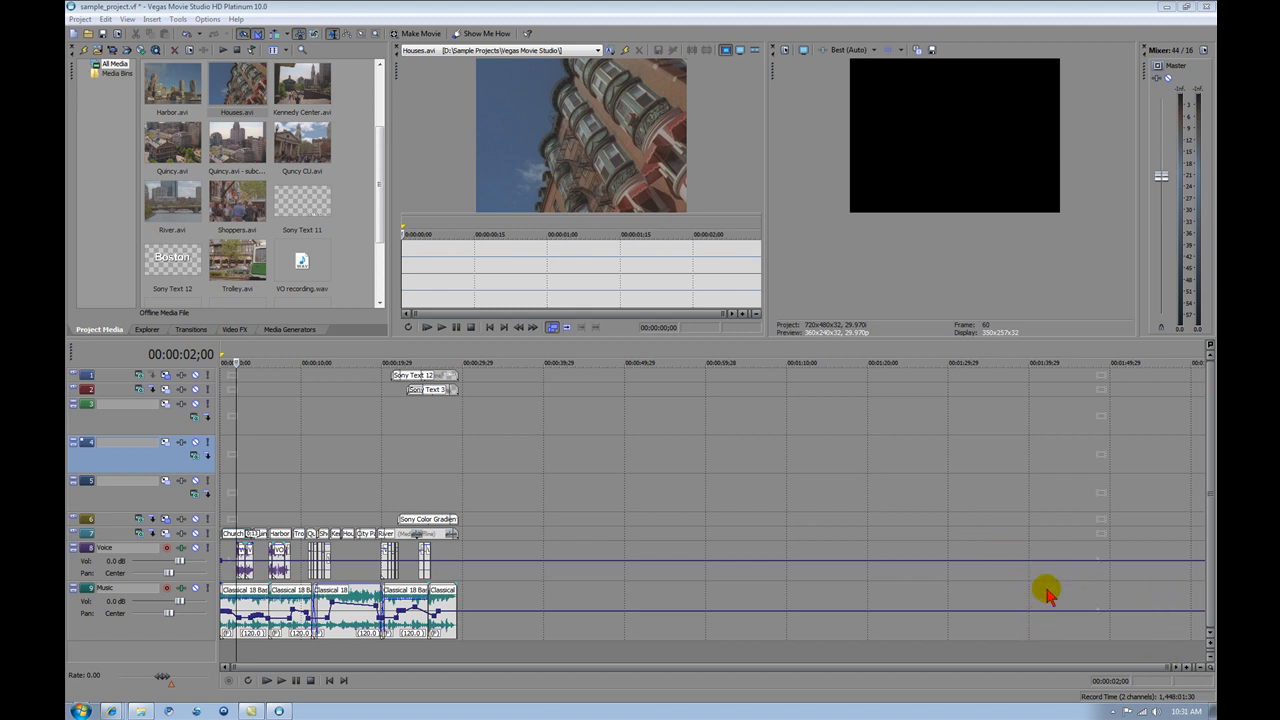
{"action": "mouse_move", "coordinate": [1008, 487]}
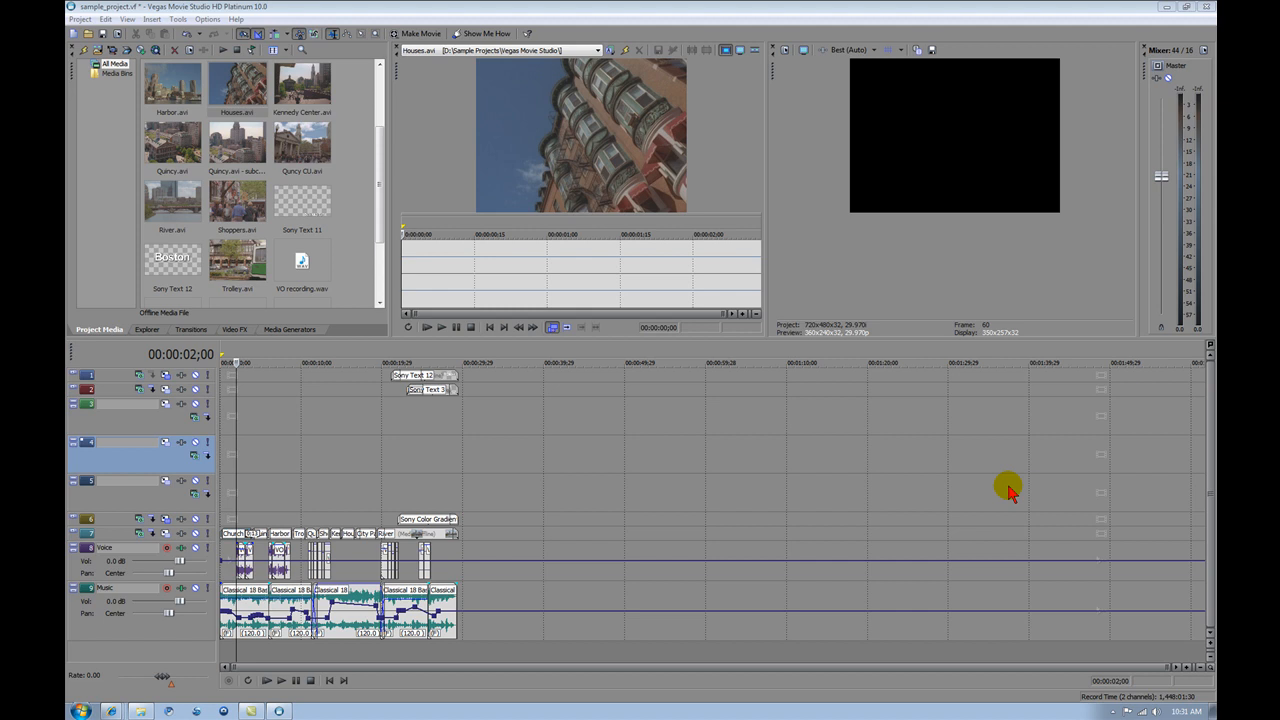
{"action": "mouse_move", "coordinate": [990, 488]}
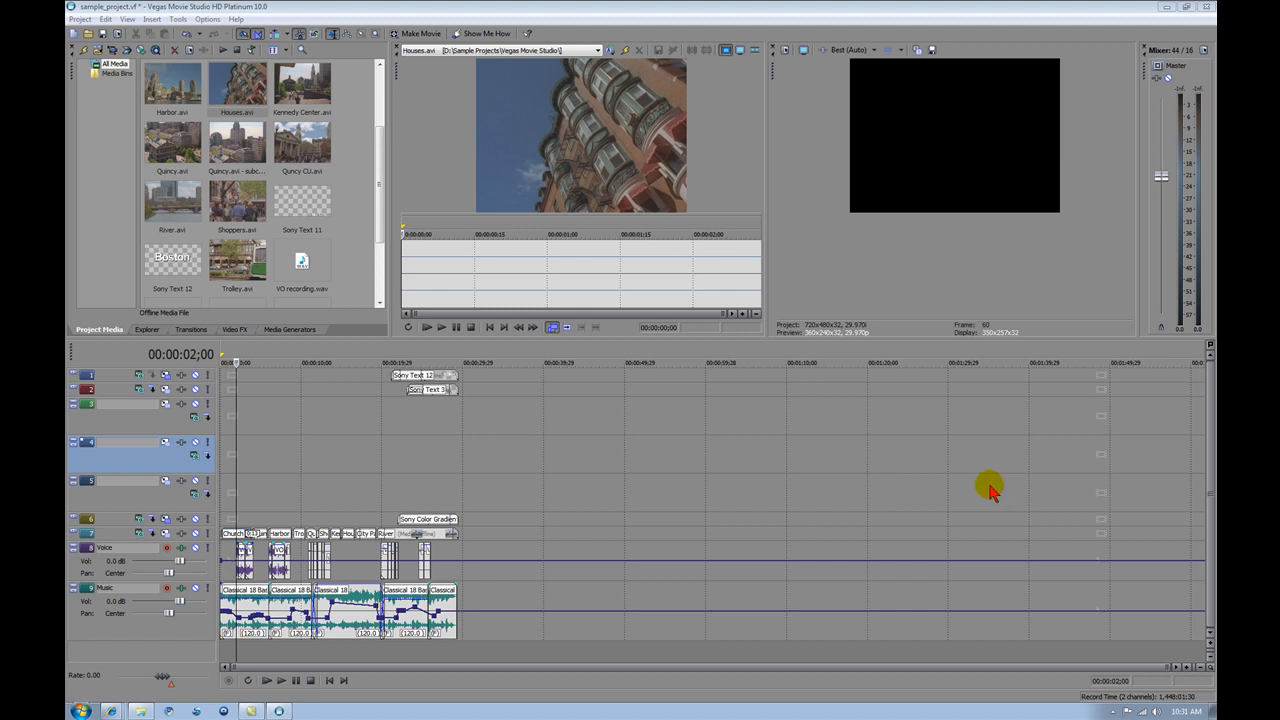
{"action": "mouse_move", "coordinate": [918, 467]}
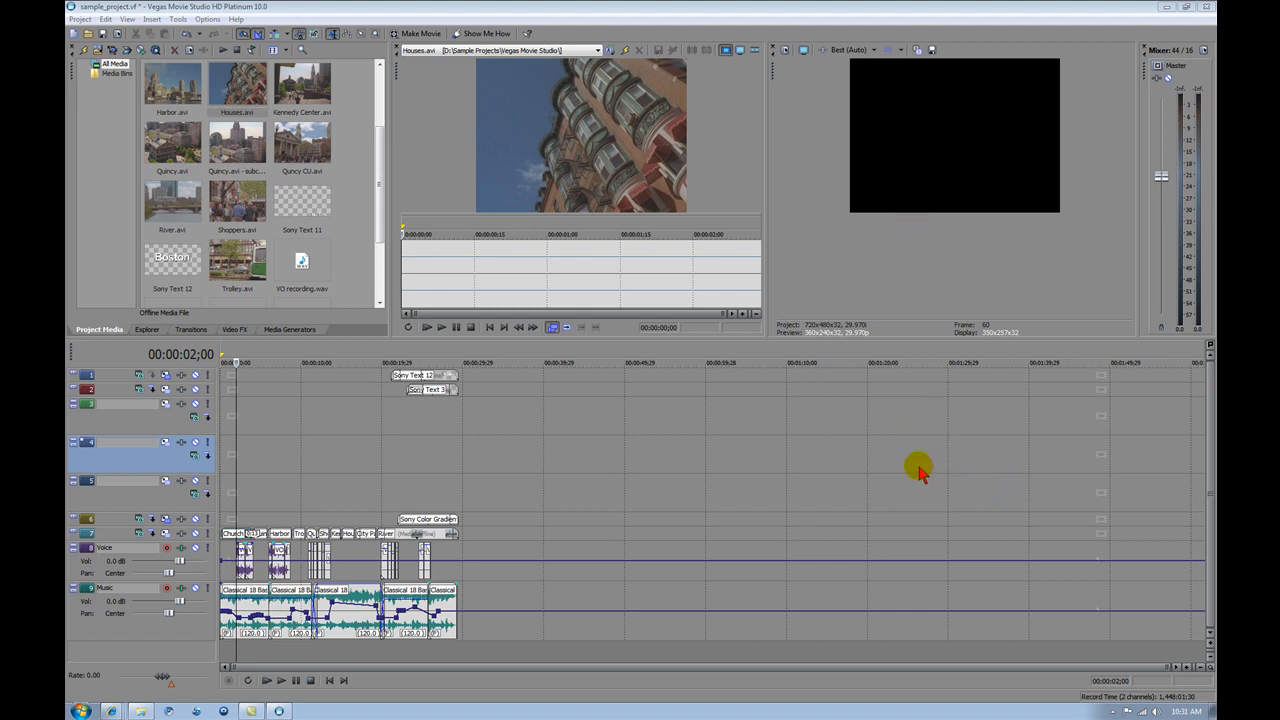
{"action": "mouse_move", "coordinate": [720, 217]}
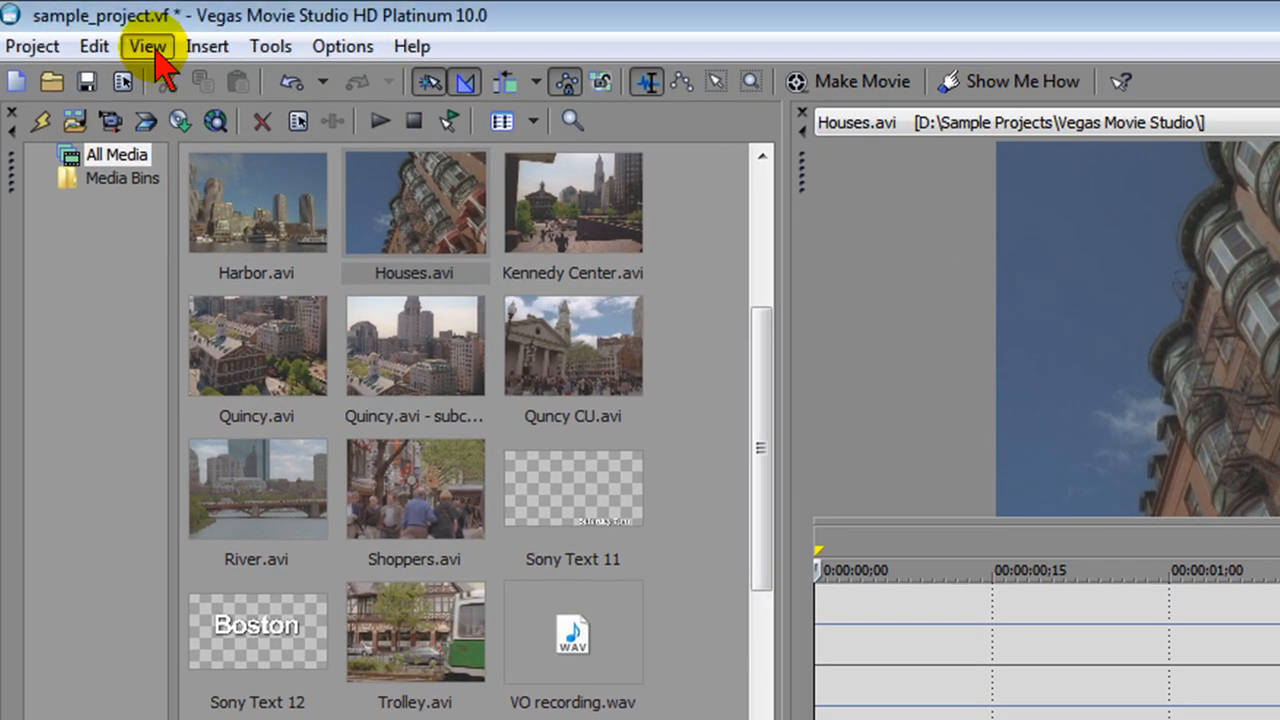
In Display preferences, uncheck 'Display timeline at bottom of main window', leaving the Vegas color scheme off.
{"action": "left_click", "coordinate": [147, 46]}
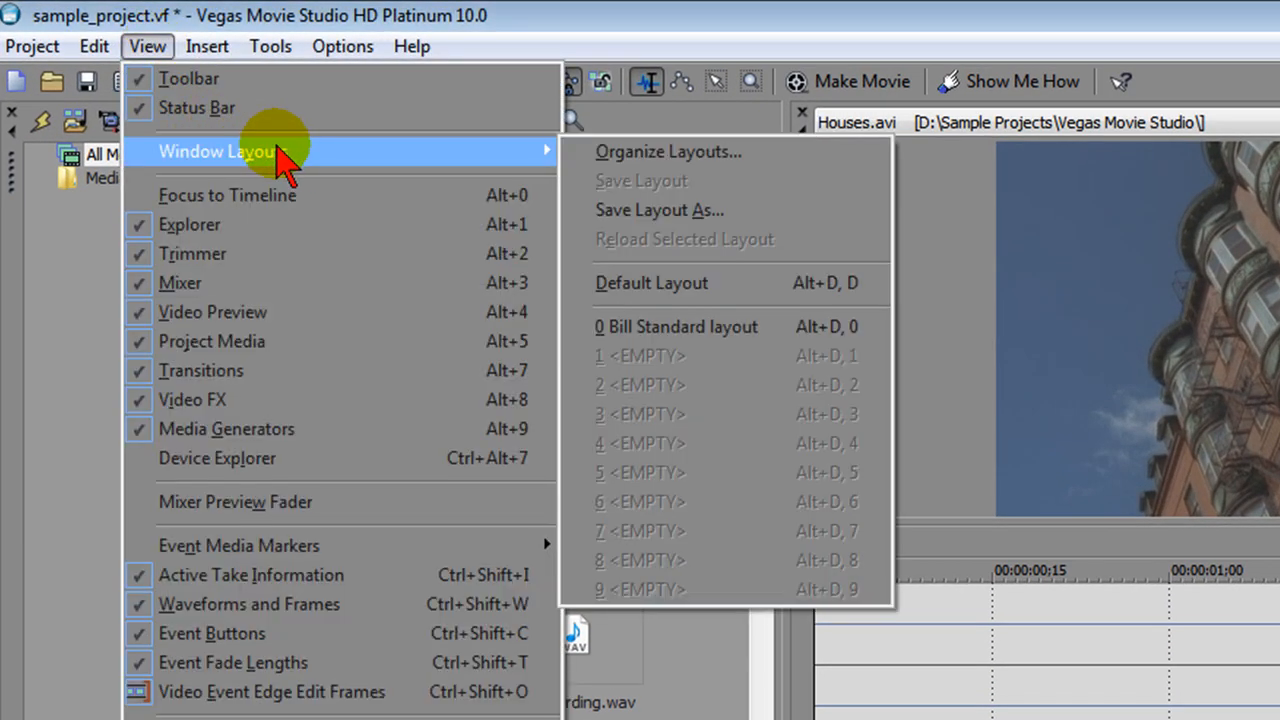
{"action": "mouse_move", "coordinate": [710, 239]}
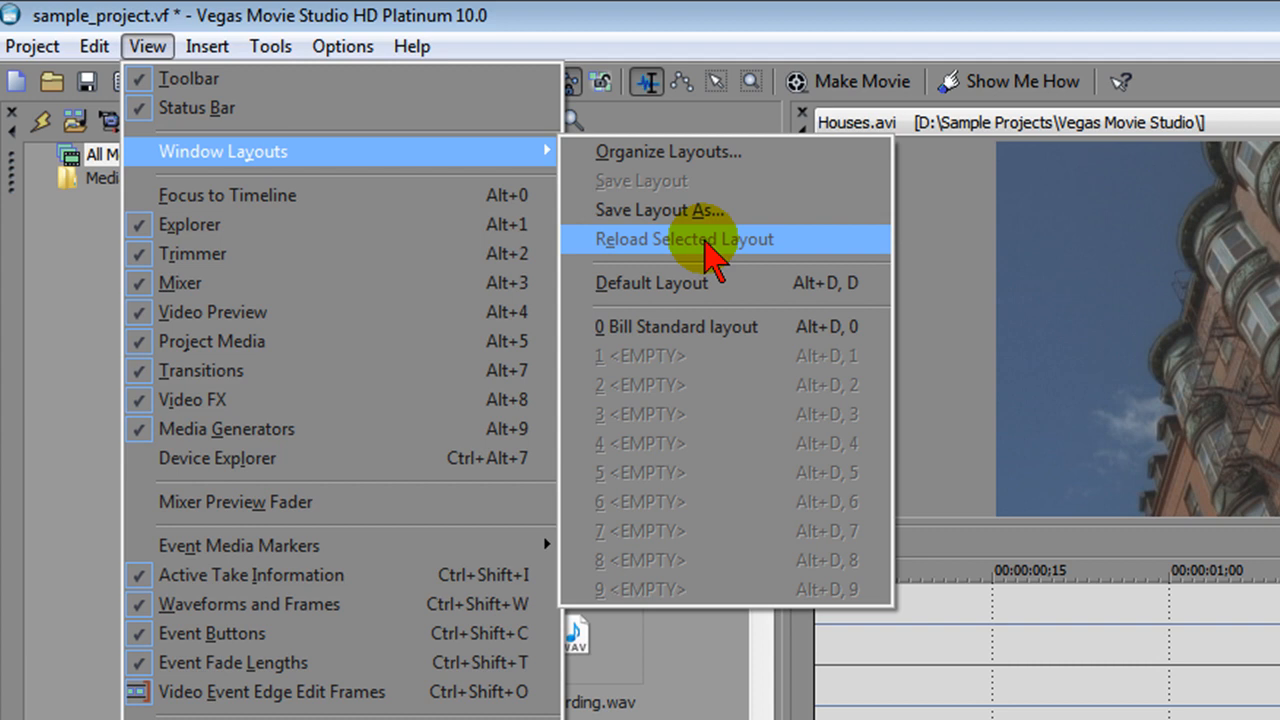
{"action": "mouse_move", "coordinate": [770, 283]}
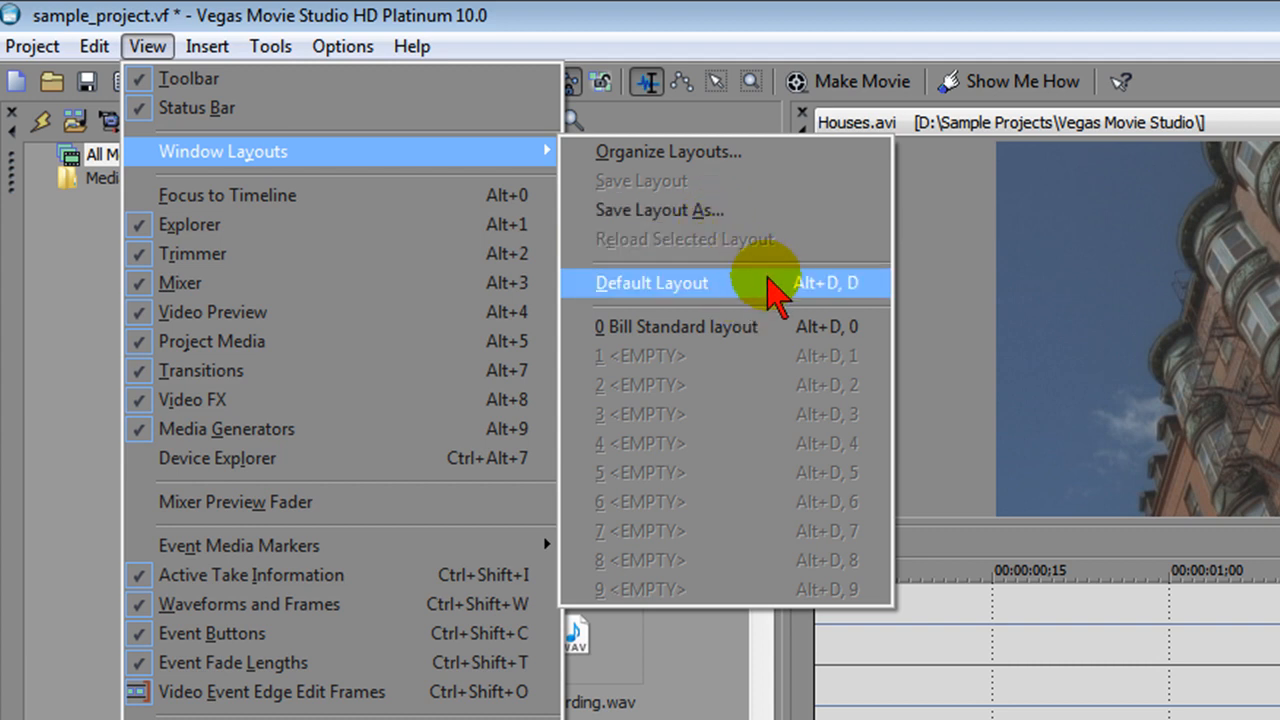
{"action": "mouse_move", "coordinate": [790, 305]}
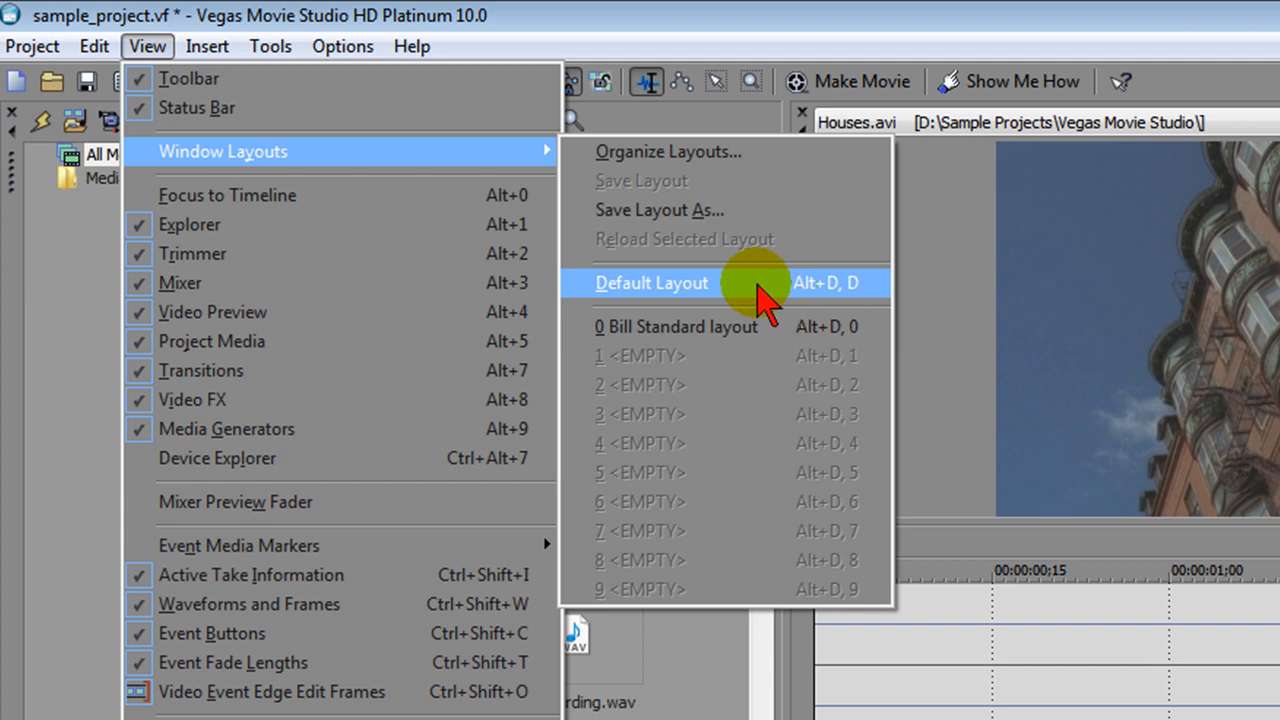
{"action": "mouse_move", "coordinate": [680, 326]}
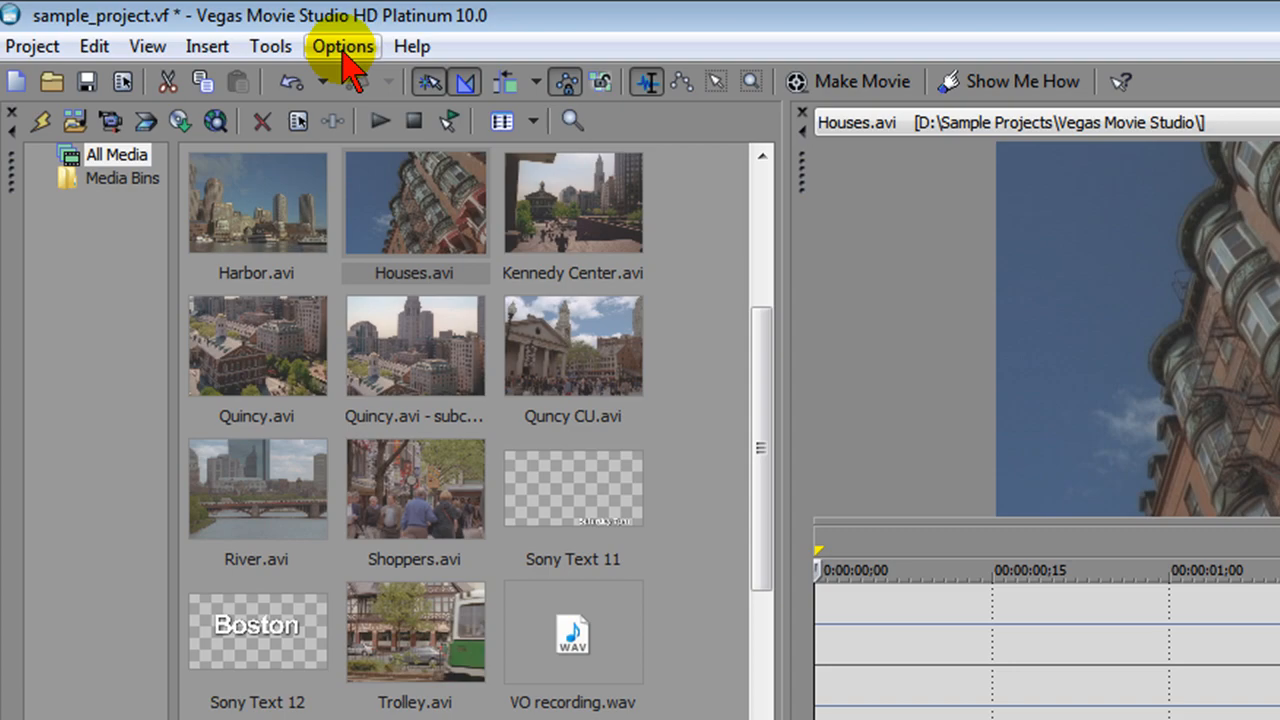
{"action": "left_click", "coordinate": [342, 46]}
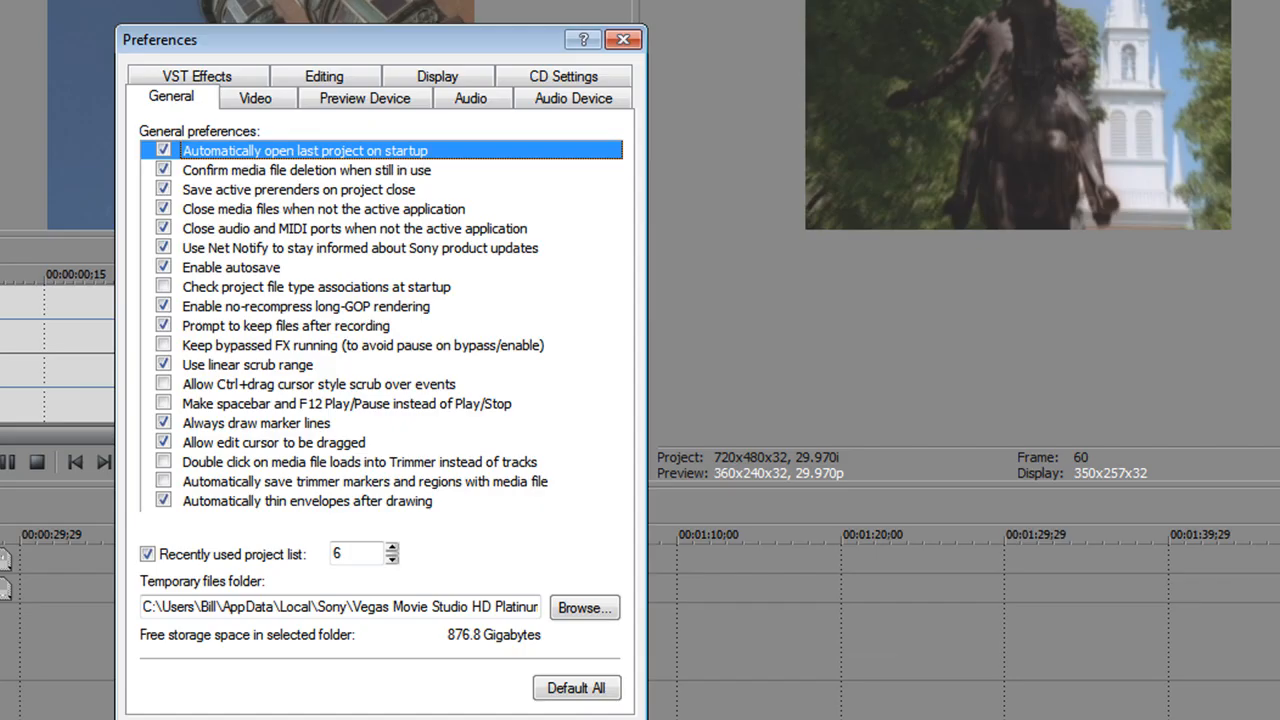
{"action": "left_click", "coordinate": [437, 97]}
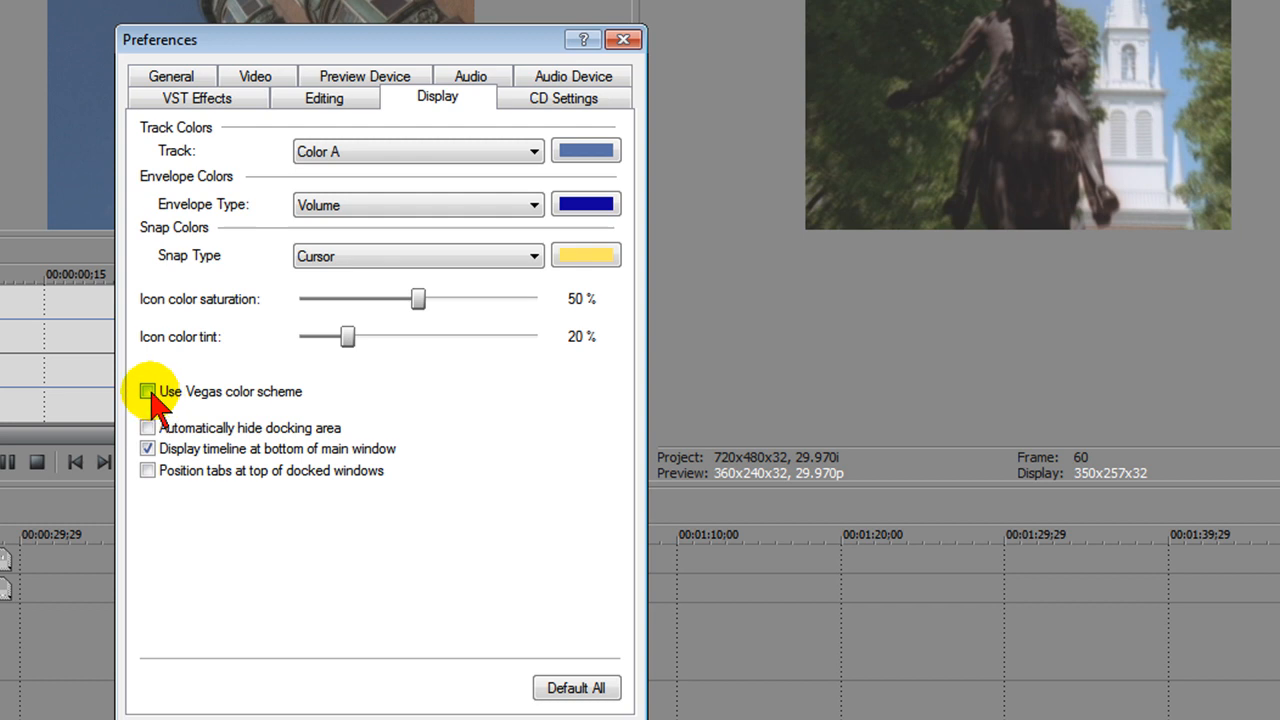
{"action": "left_click", "coordinate": [147, 391]}
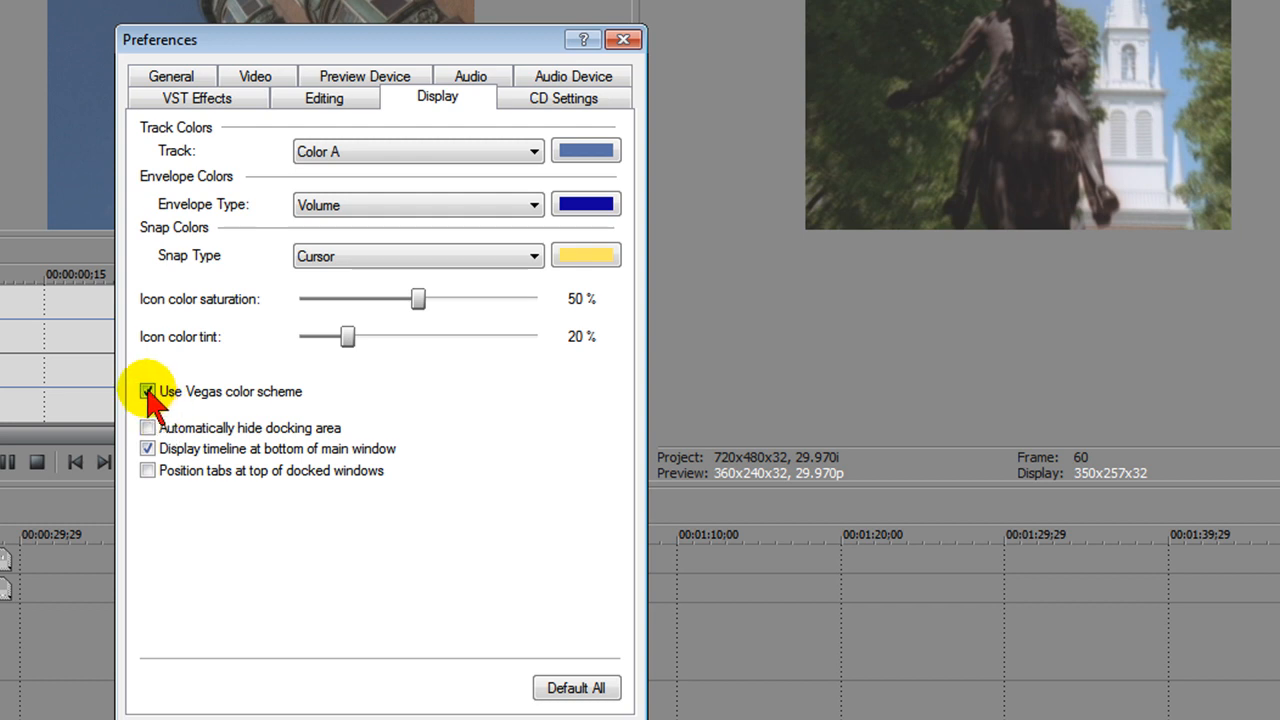
{"action": "left_click", "coordinate": [147, 391]}
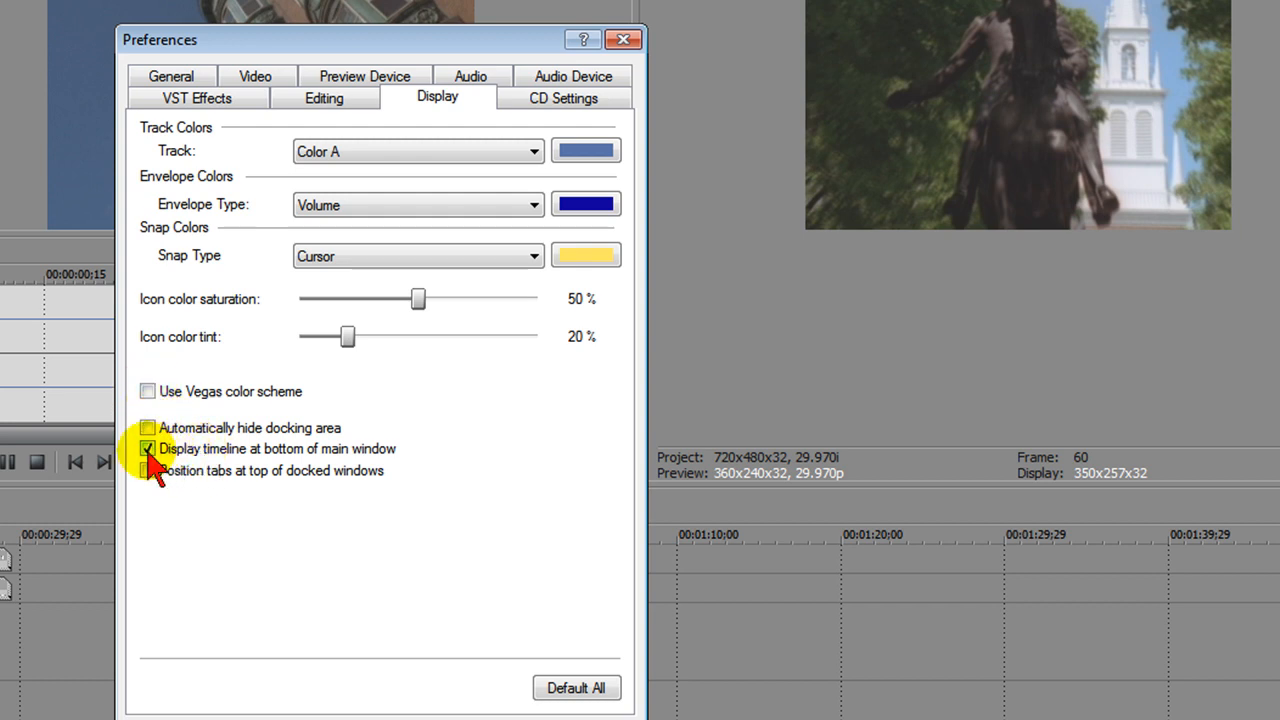
{"action": "left_click", "coordinate": [147, 448]}
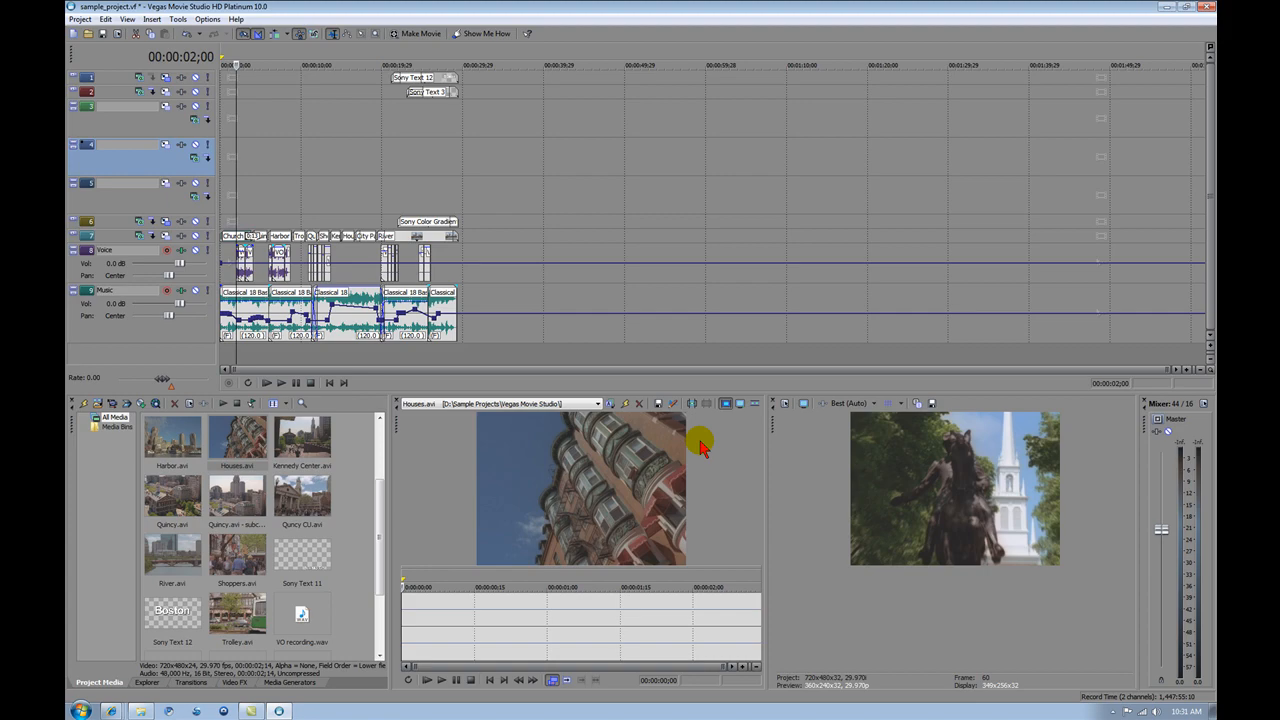
{"action": "mouse_move", "coordinate": [695, 372]}
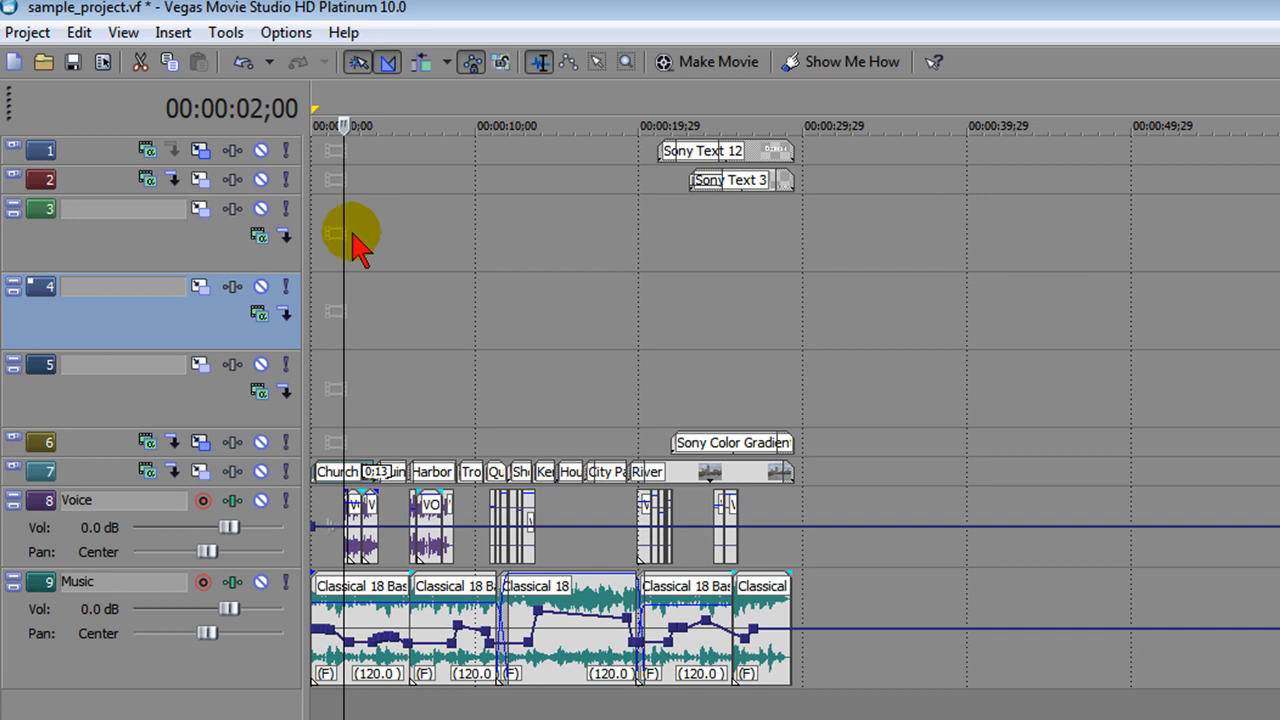
{"action": "mouse_move", "coordinate": [358, 305]}
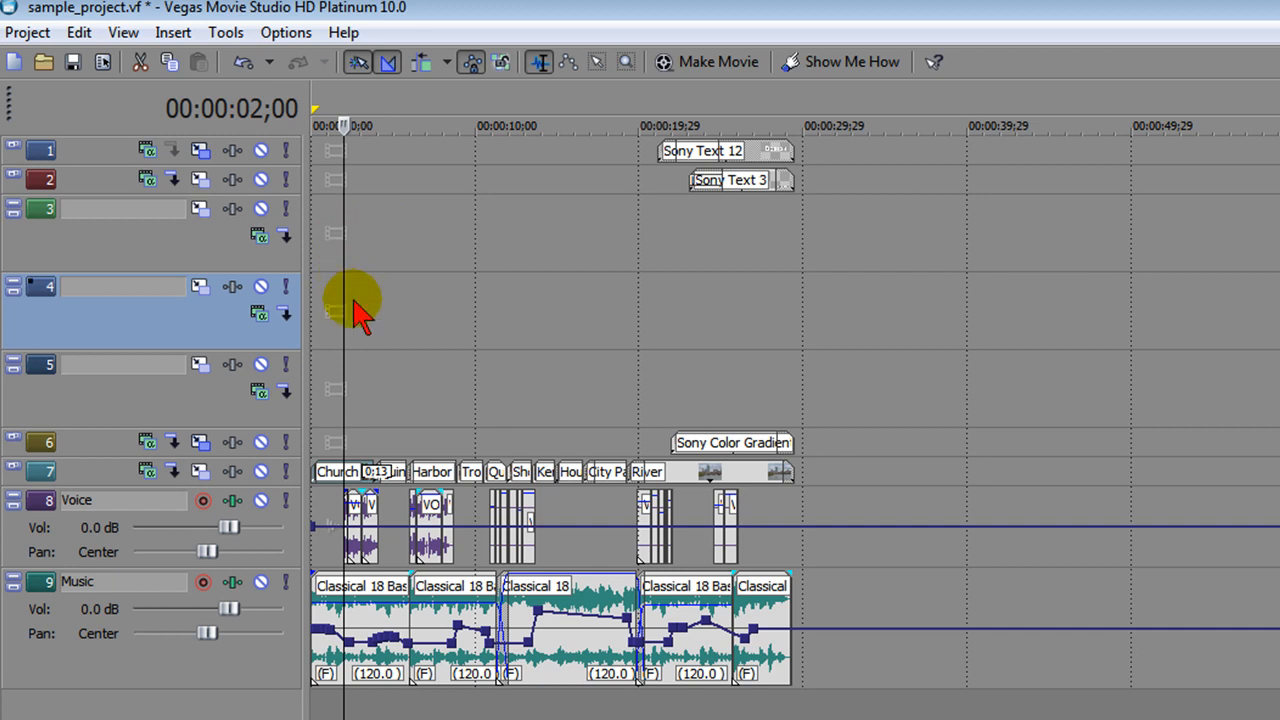
{"action": "mouse_move", "coordinate": [370, 210]}
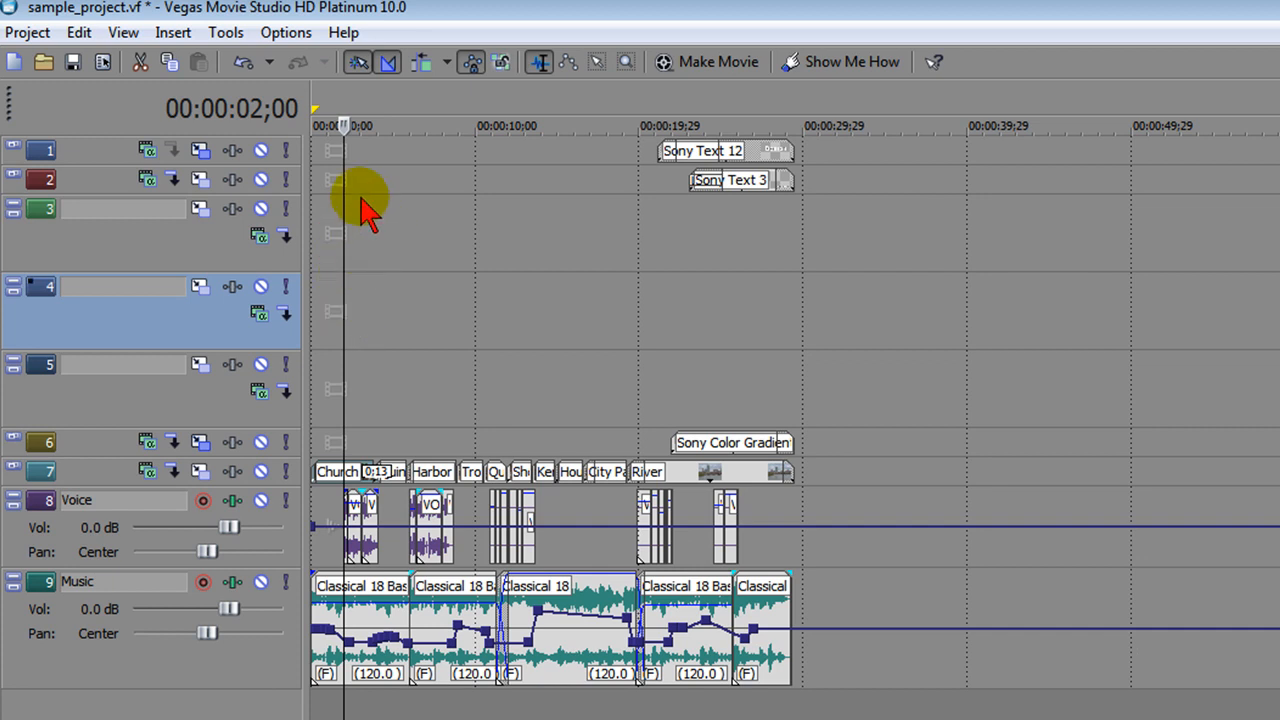
{"action": "mouse_move", "coordinate": [210, 350]}
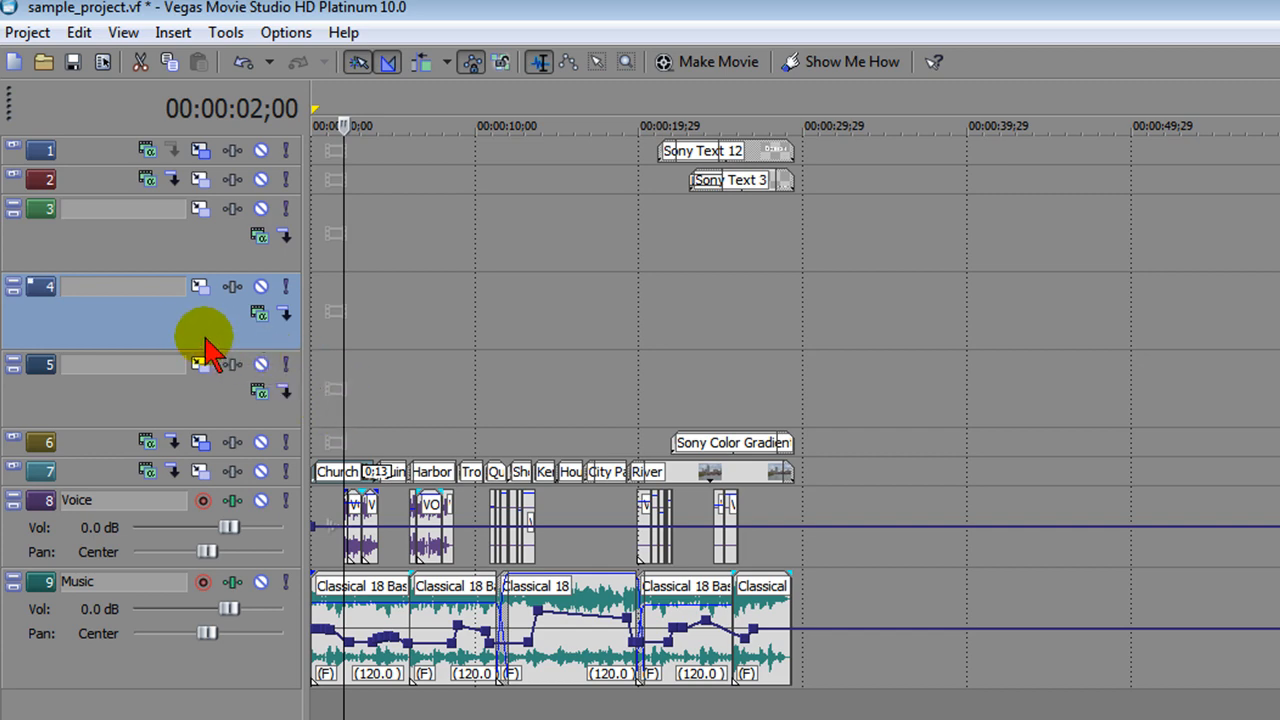
Insert a tenth, empty video track from a video track header's context menu.
{"action": "right_click", "coordinate": [205, 335]}
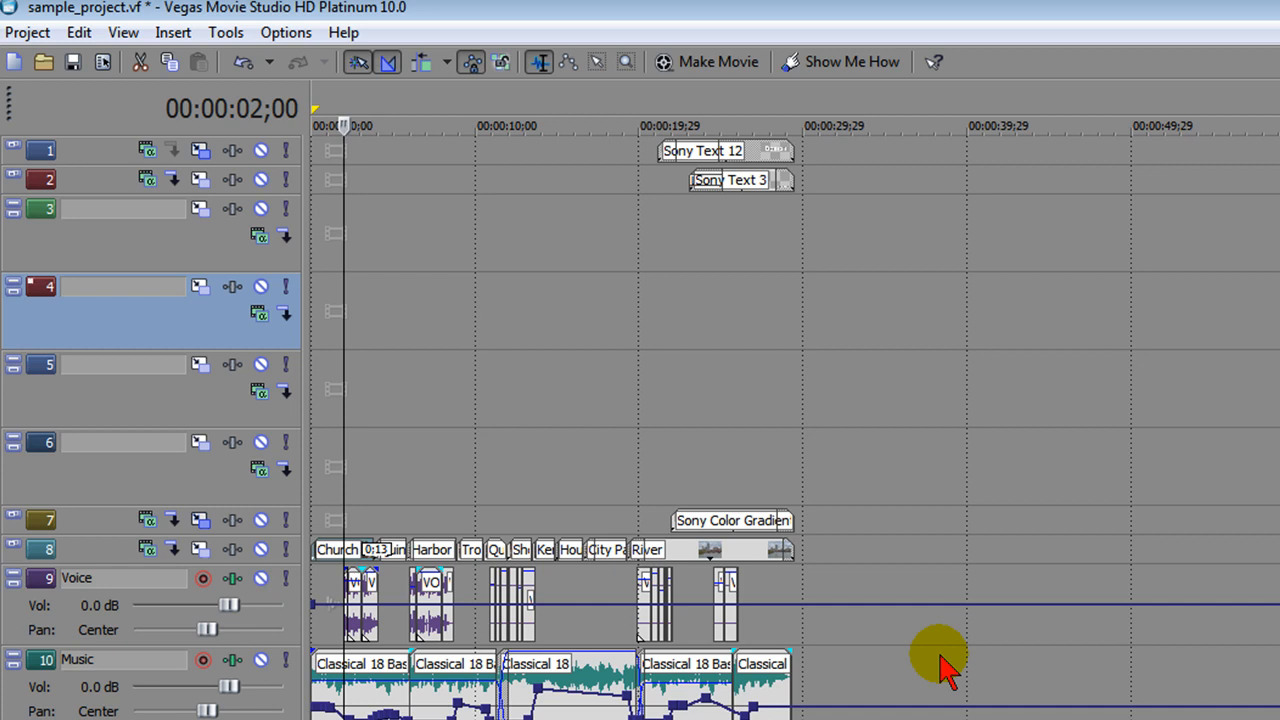
{"action": "mouse_move", "coordinate": [515, 268]}
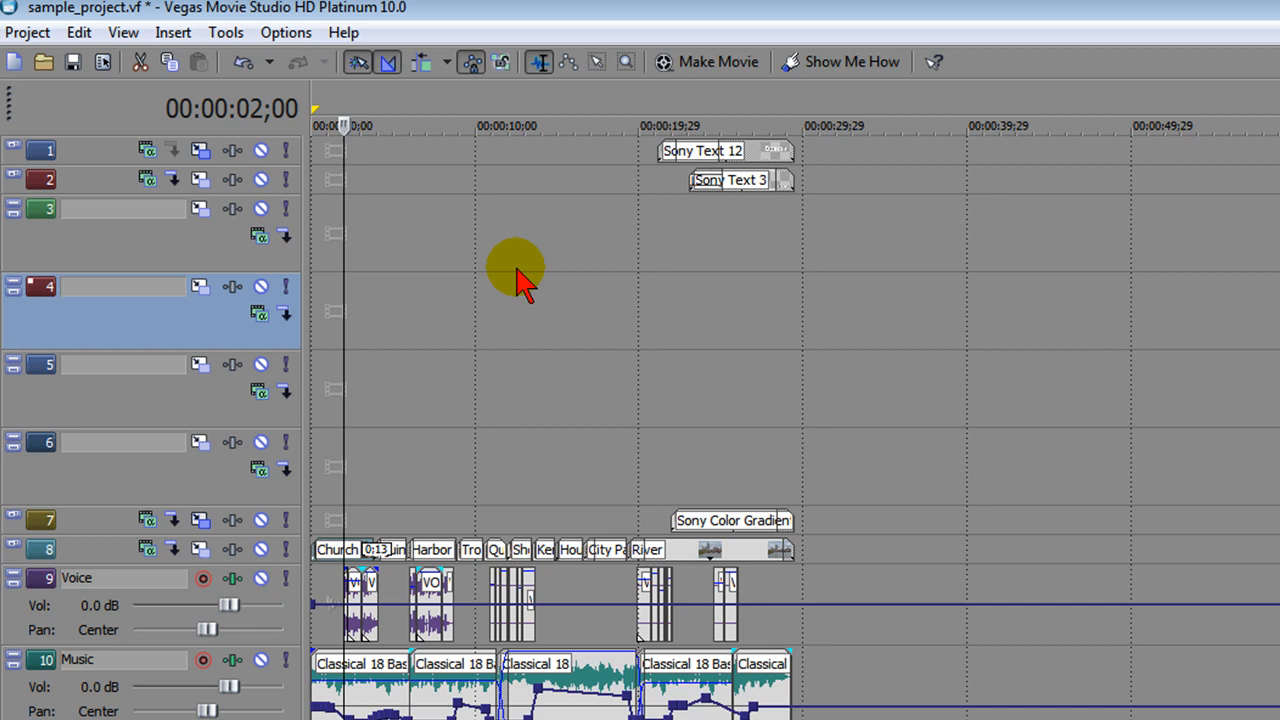
{"action": "mouse_move", "coordinate": [490, 215]}
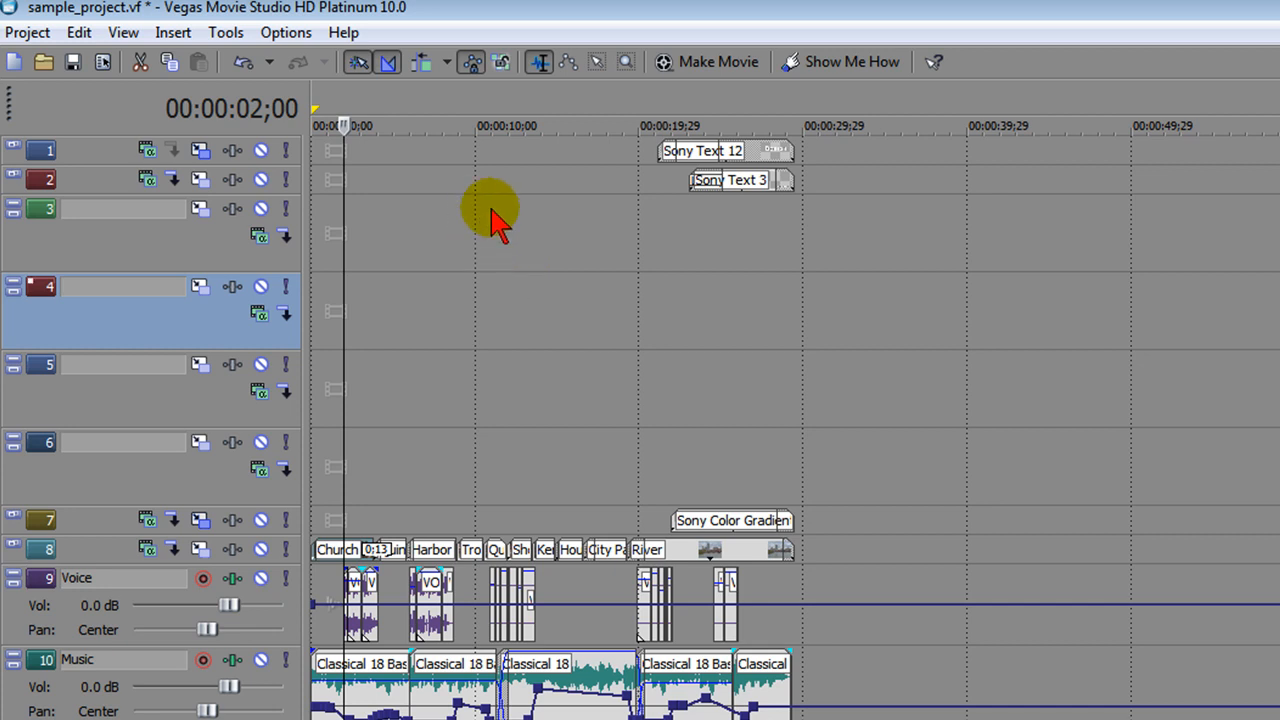
{"action": "mouse_move", "coordinate": [43, 62]}
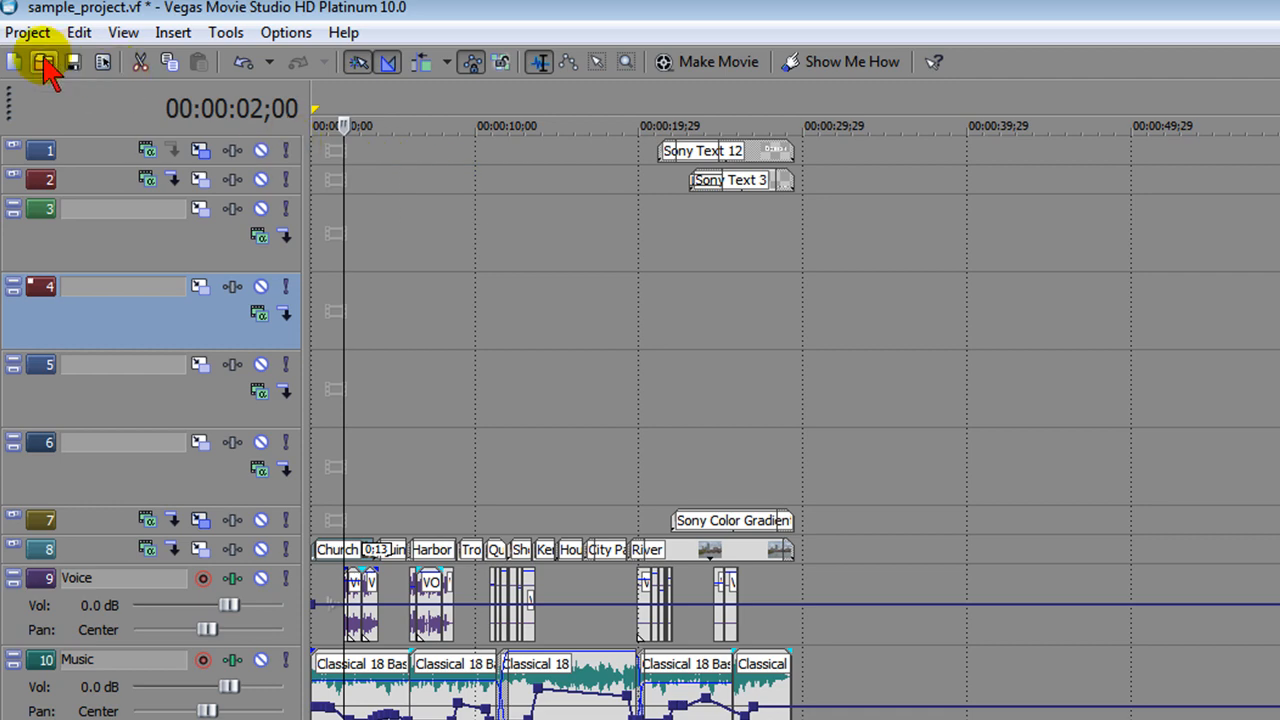
Render As MainConcept MPEG-2 with the DVD NTSC template and bring up its Custom settings.
{"action": "left_click", "coordinate": [27, 32]}
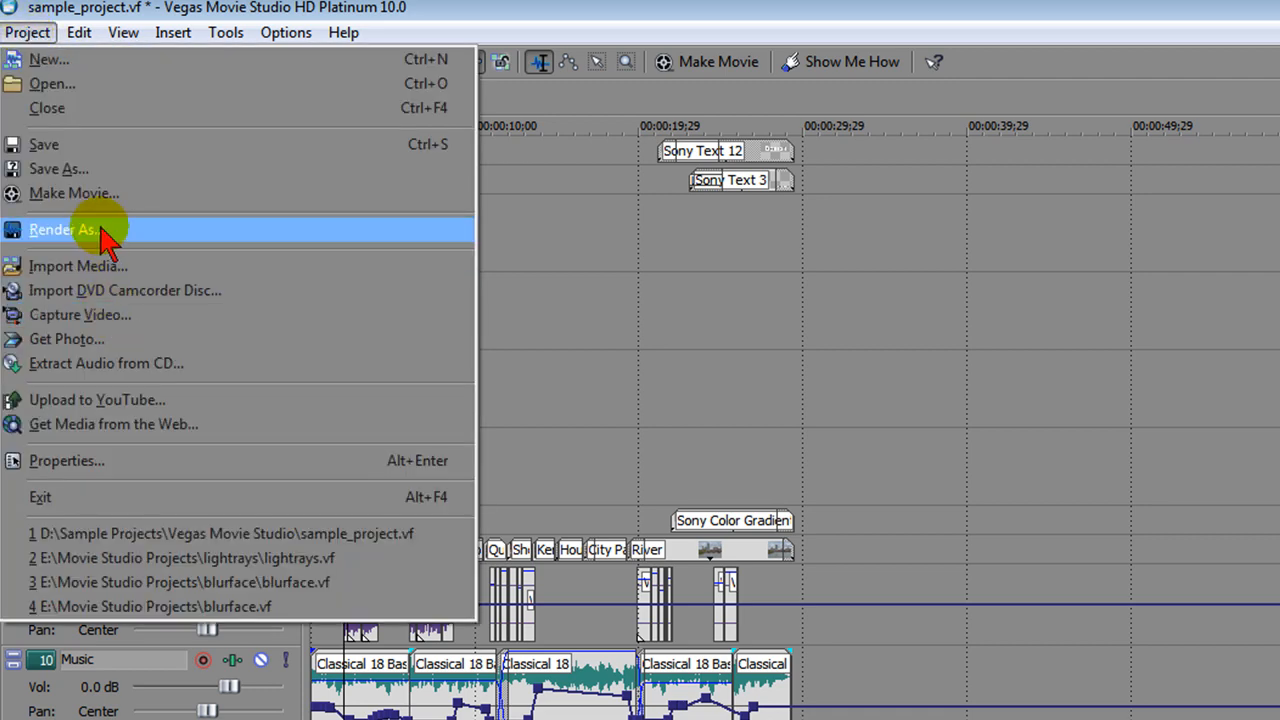
{"action": "left_click", "coordinate": [63, 229]}
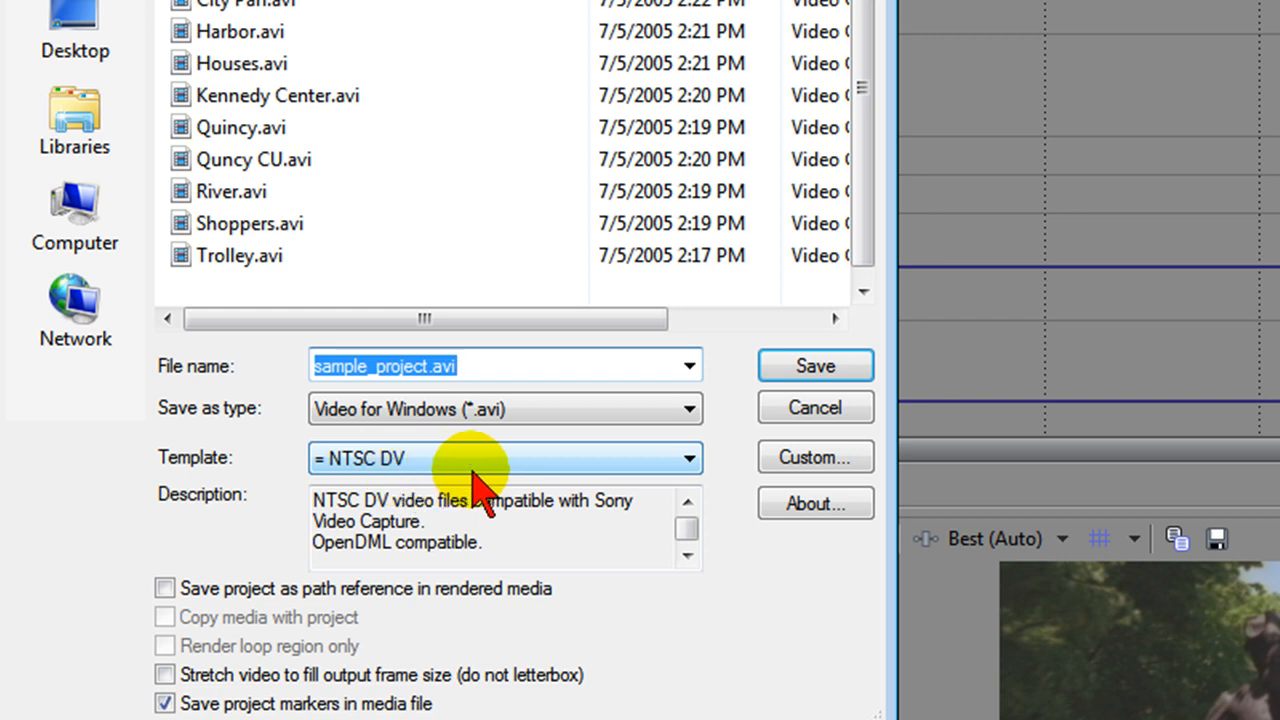
{"action": "mouse_move", "coordinate": [510, 470]}
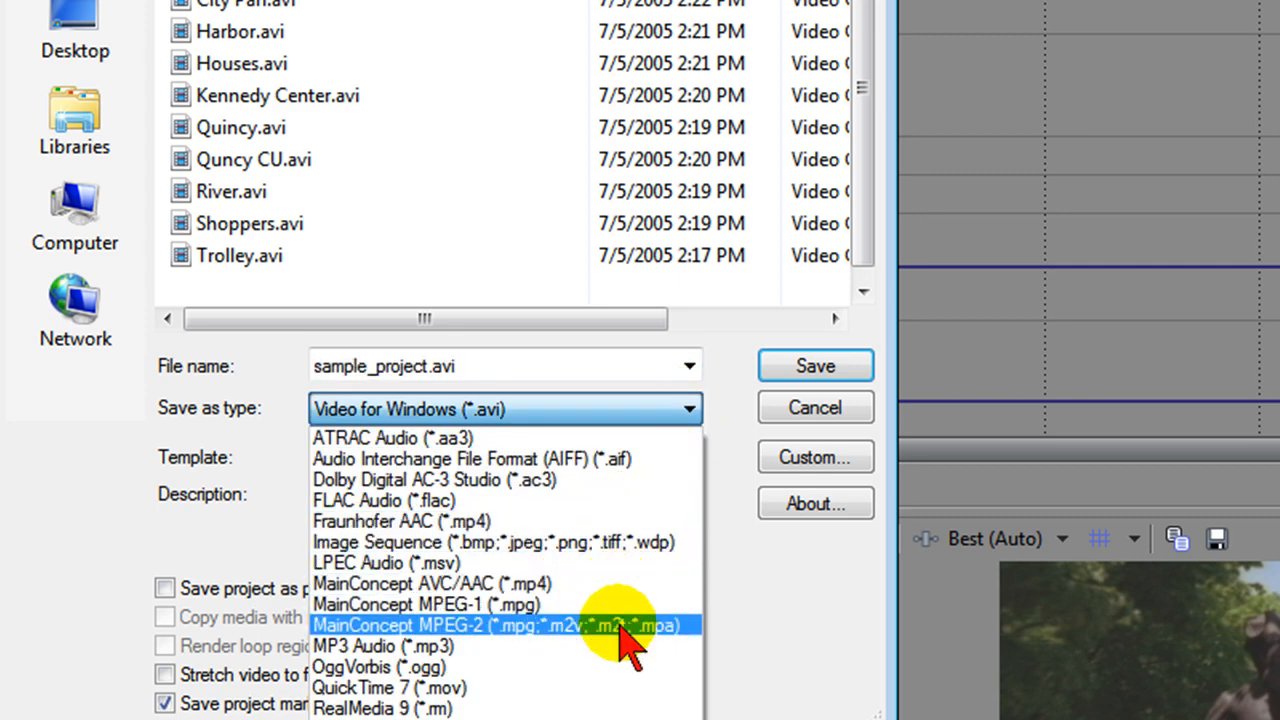
{"action": "left_click", "coordinate": [493, 625]}
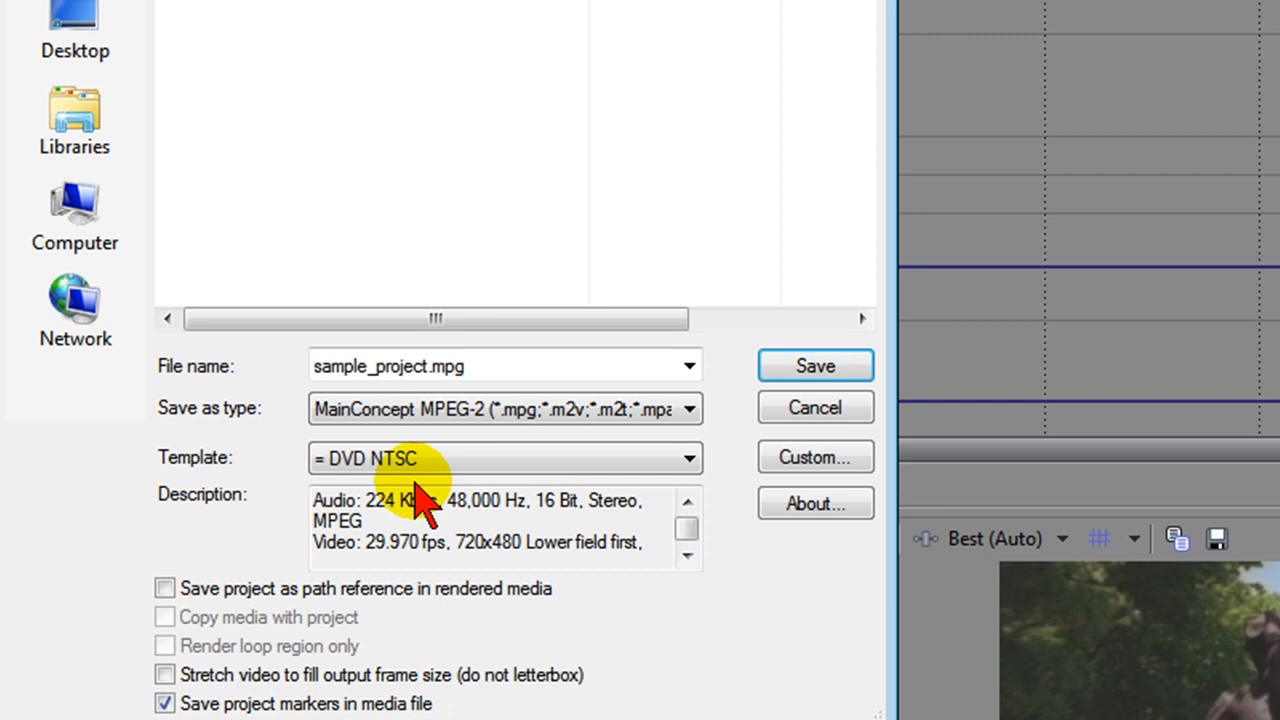
{"action": "left_click", "coordinate": [815, 457]}
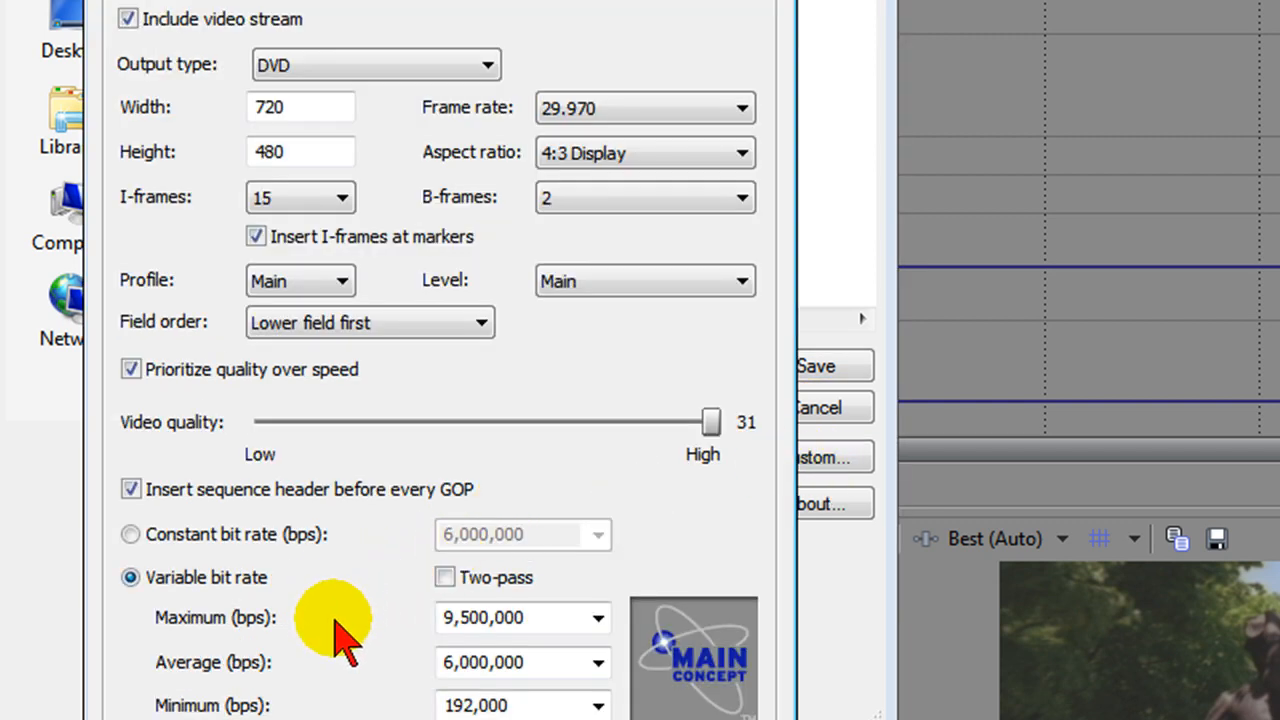
{"action": "mouse_move", "coordinate": [320, 630]}
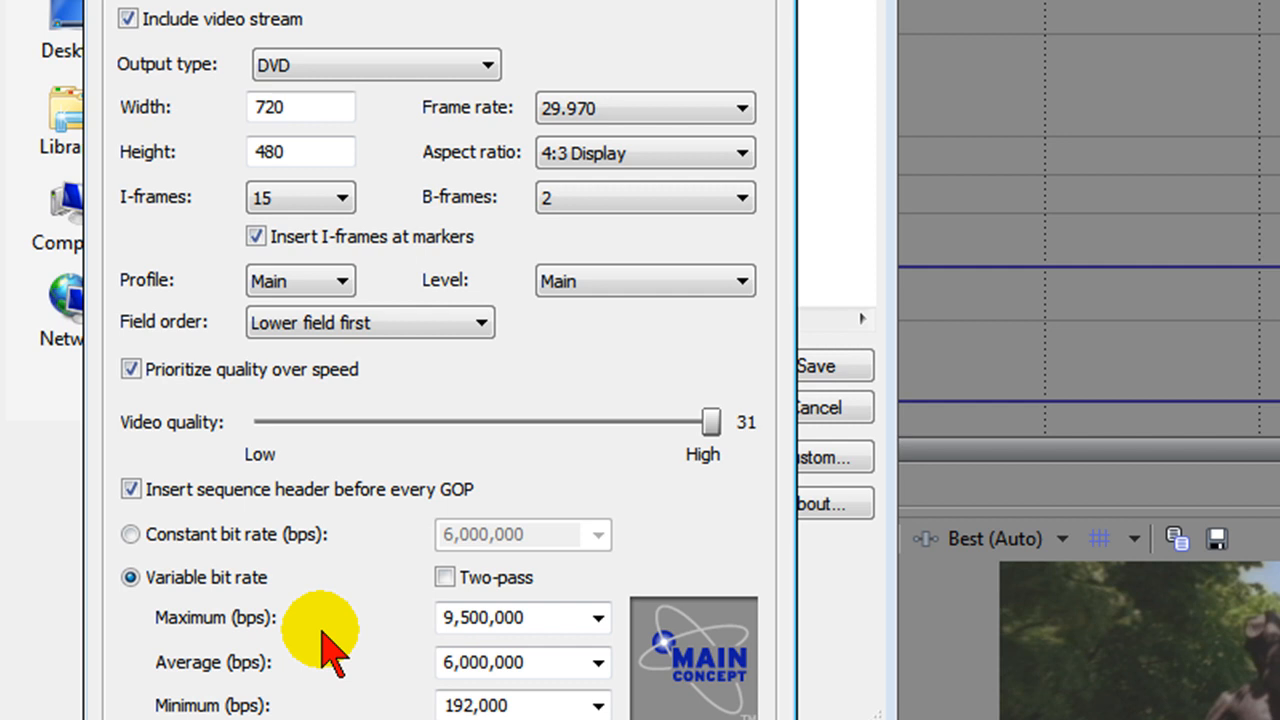
{"action": "mouse_move", "coordinate": [340, 665]}
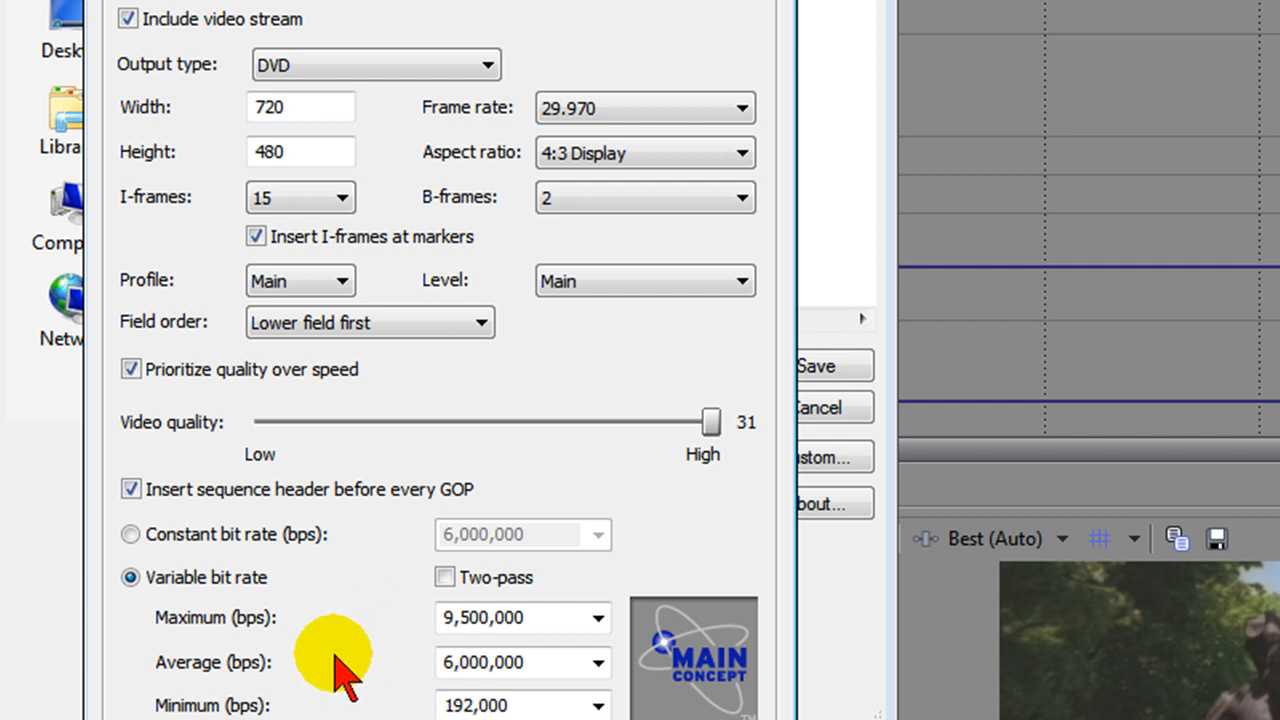
Close the custom MPEG-2 encoding settings dialog.
{"action": "left_click", "coordinate": [818, 407]}
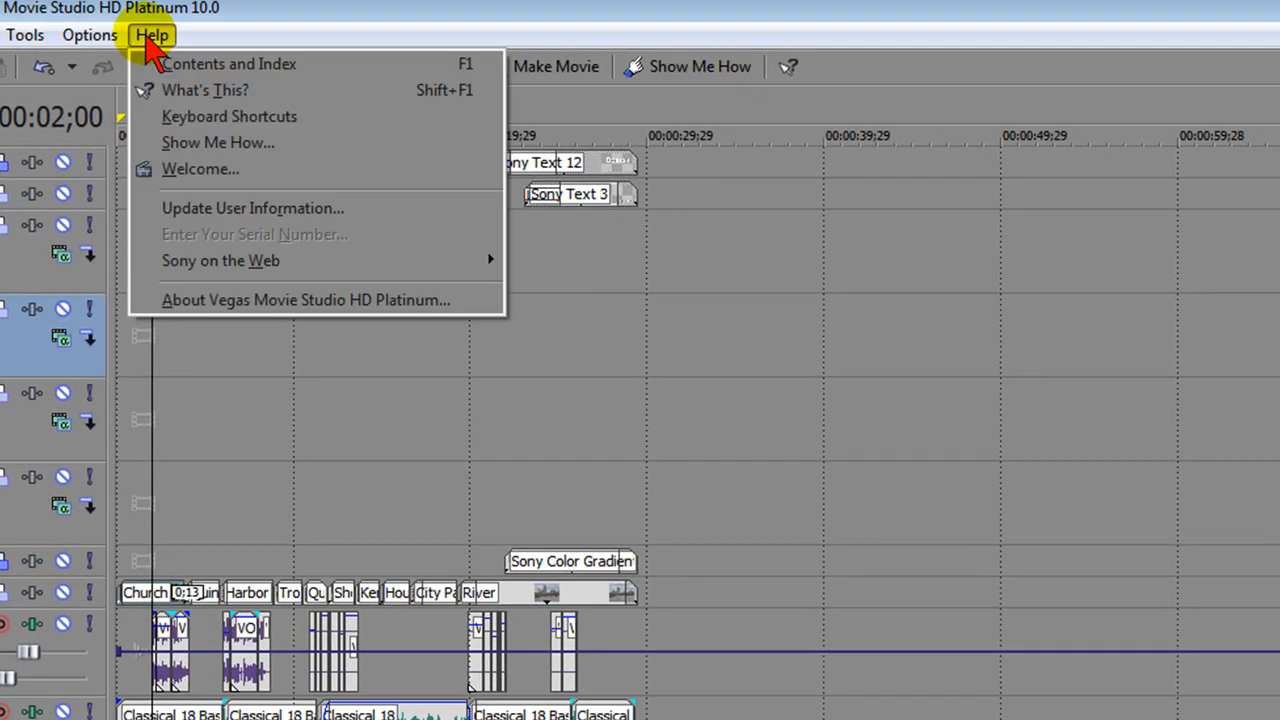
Open Help Contents and Index and scroll to 'What's new in version 10.0'.
{"action": "left_click", "coordinate": [229, 63]}
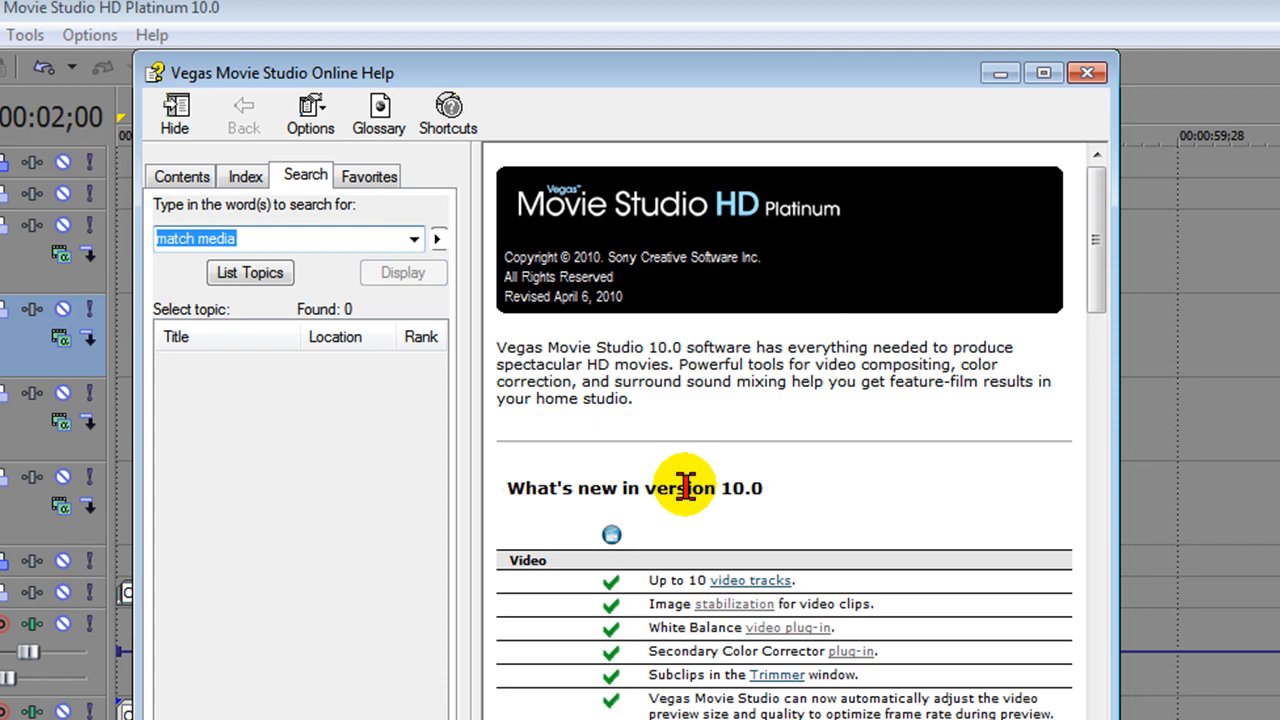
{"action": "mouse_move", "coordinate": [850, 580]}
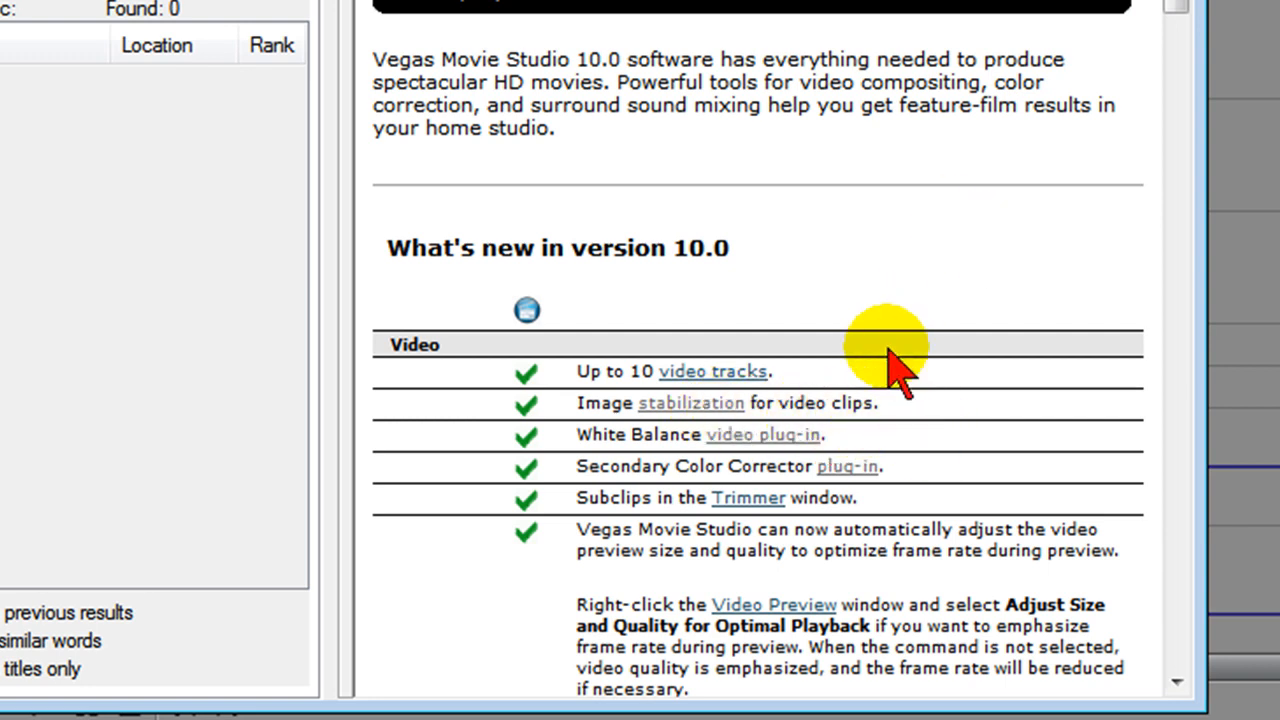
{"action": "mouse_move", "coordinate": [1180, 150]}
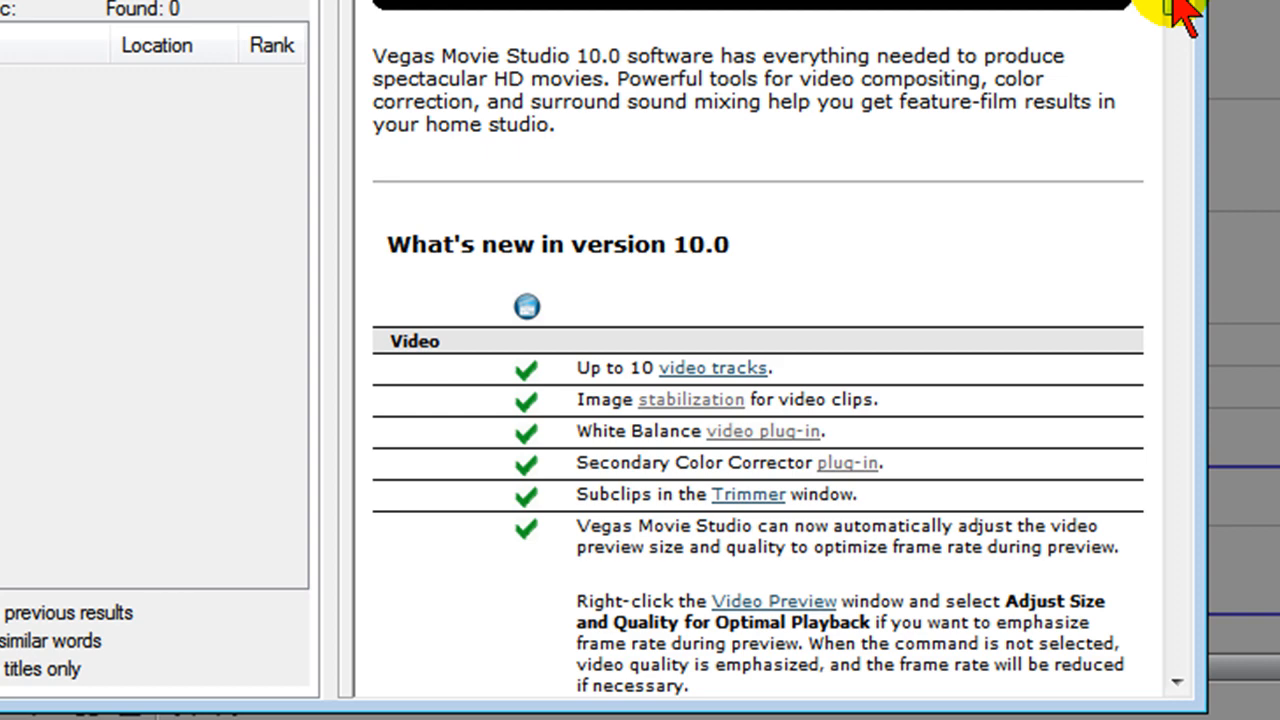
{"action": "scroll", "scroll_direction": "down", "scroll_amount": 3}
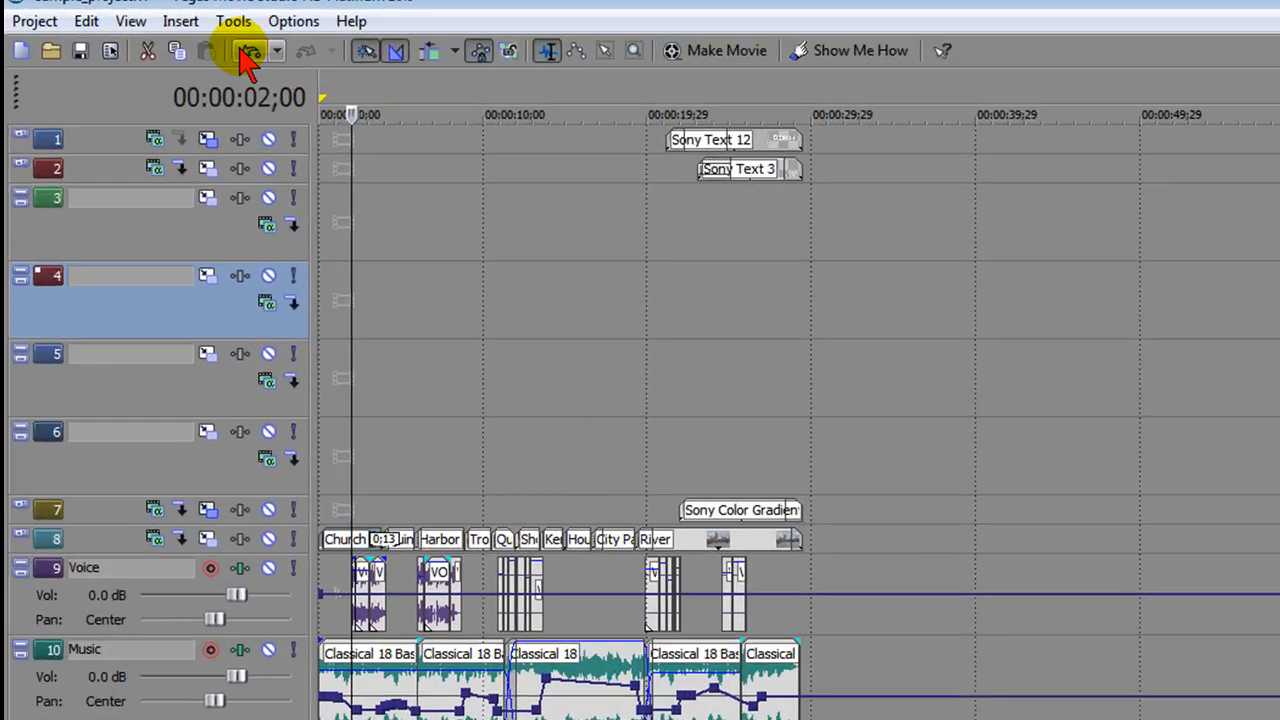
Show the Tools menu's Burn Disc options for audio CD, DVD and Blu-ray Disc.
{"action": "left_click", "coordinate": [234, 21]}
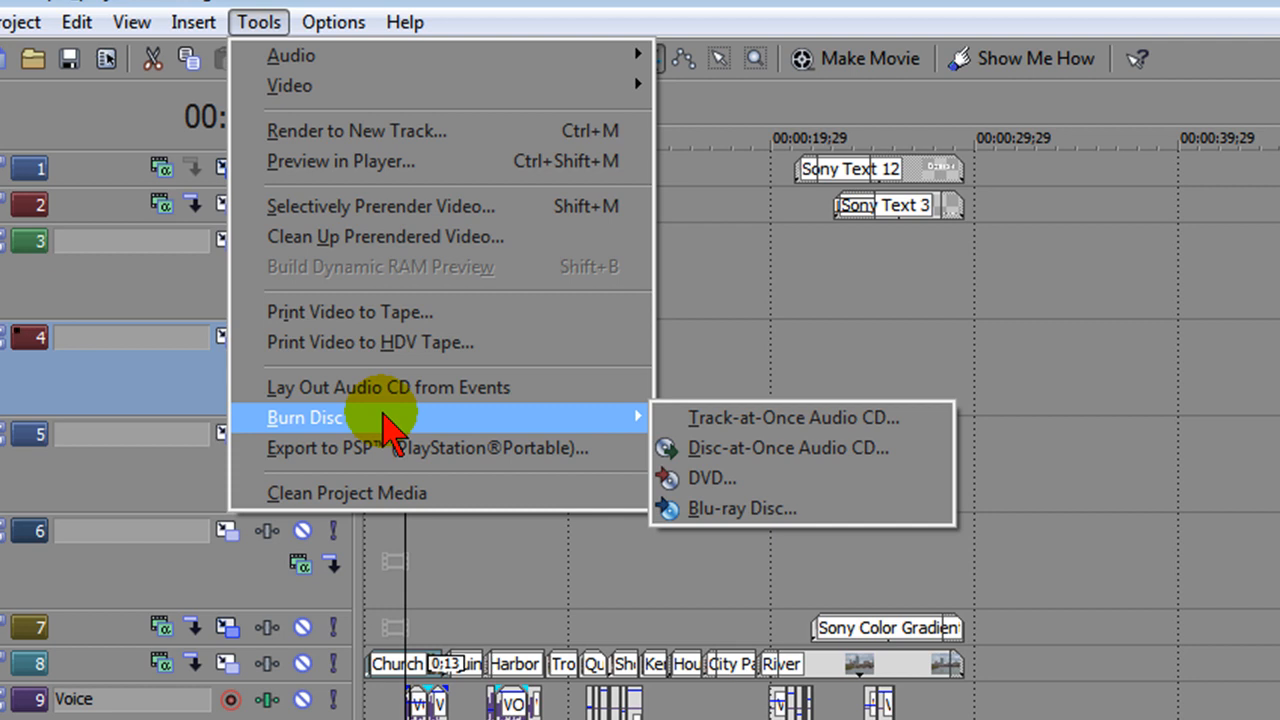
{"action": "mouse_move", "coordinate": [510, 266]}
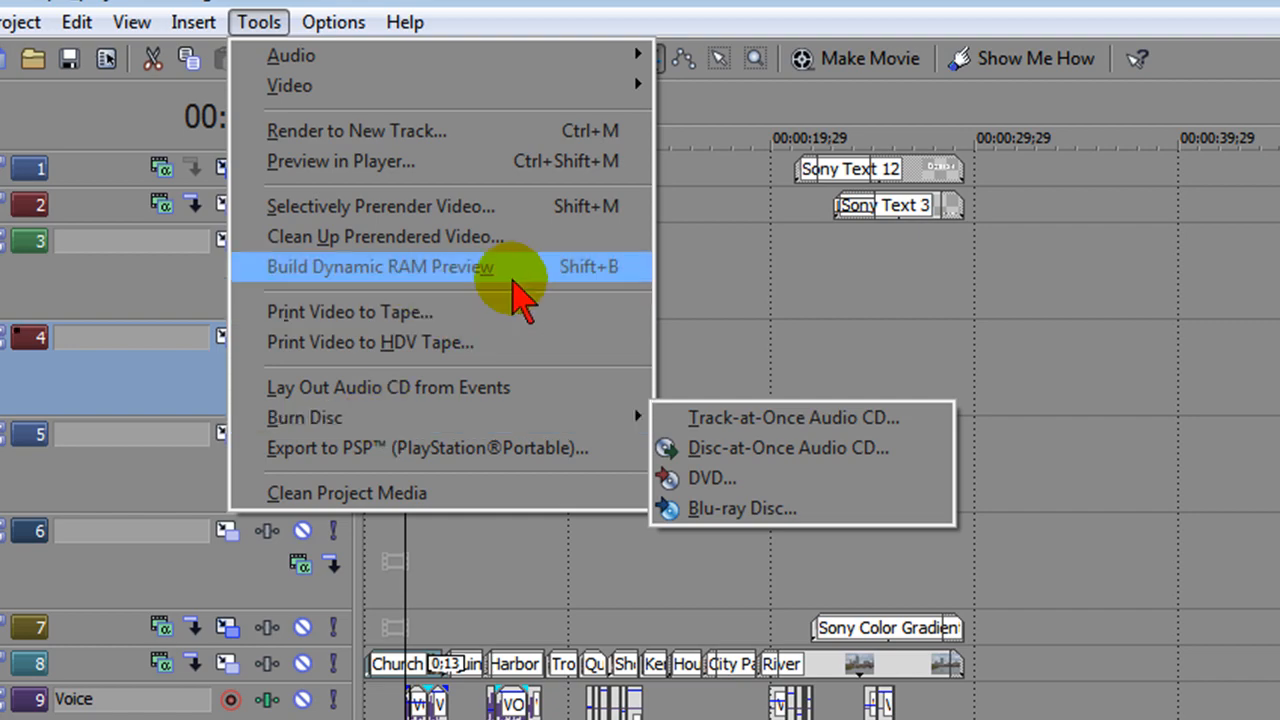